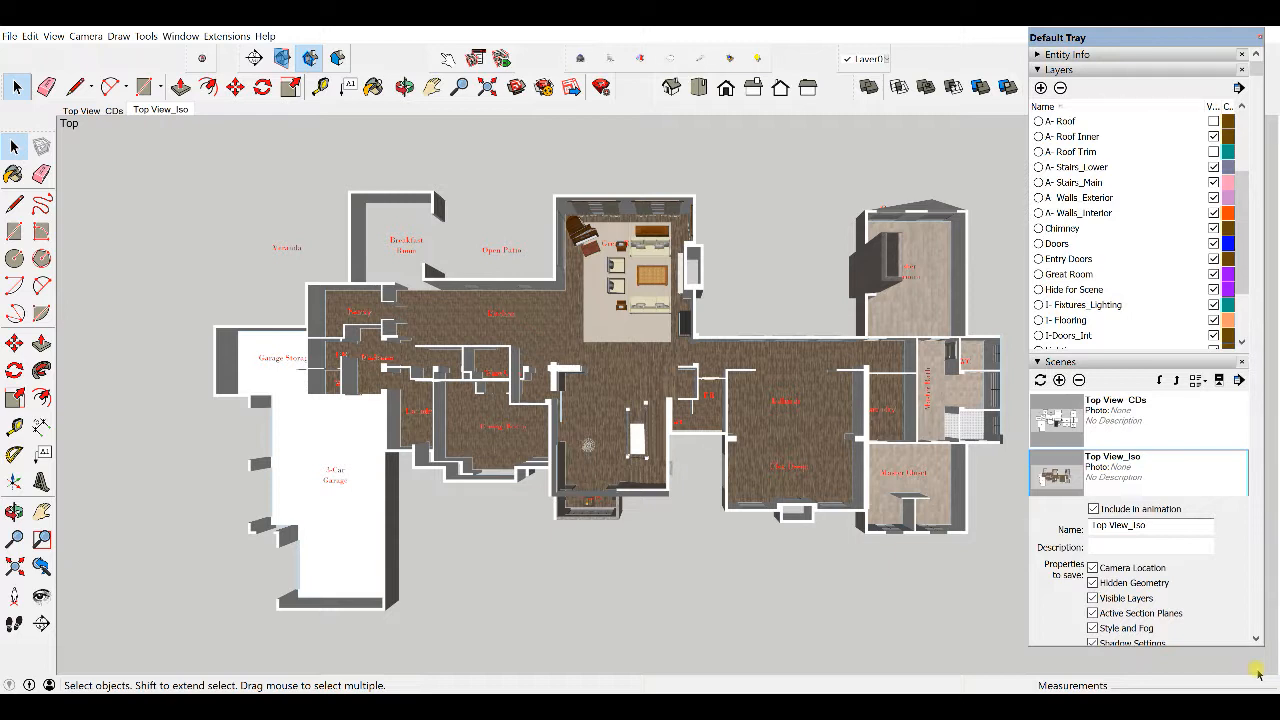
mouse_move(967, 385)
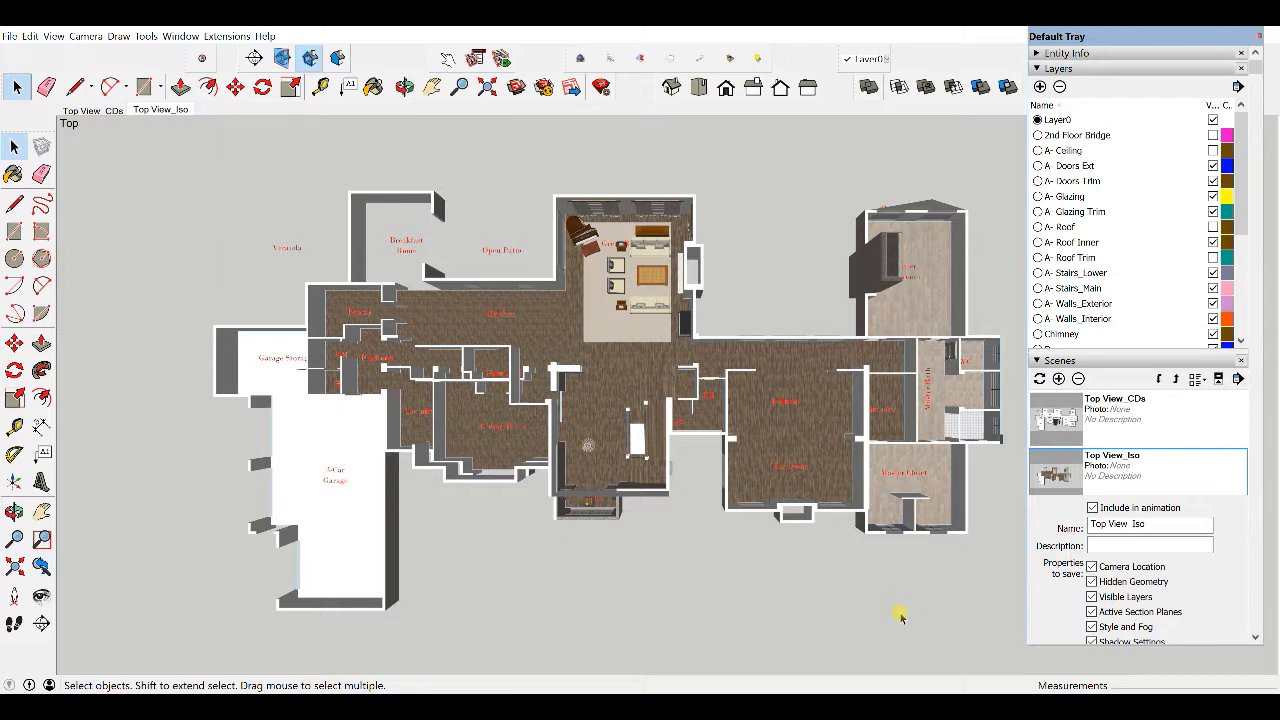
mouse_move(686, 289)
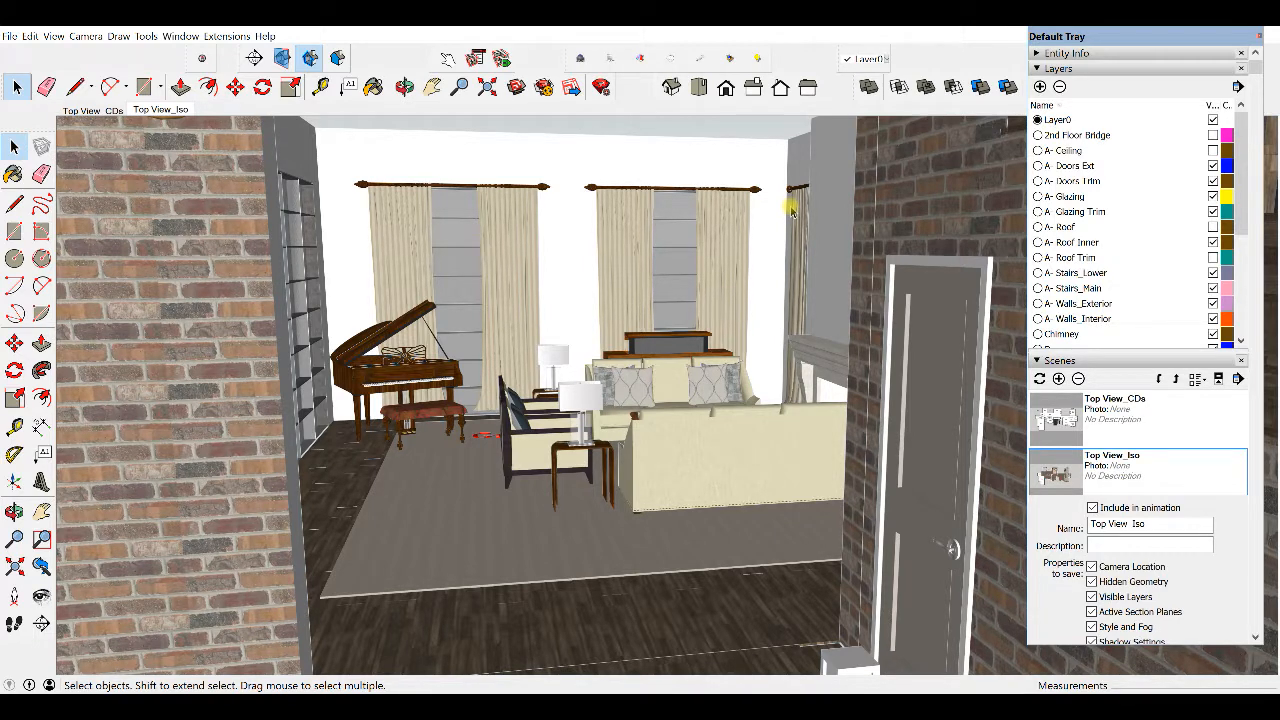
mouse_move(858, 207)
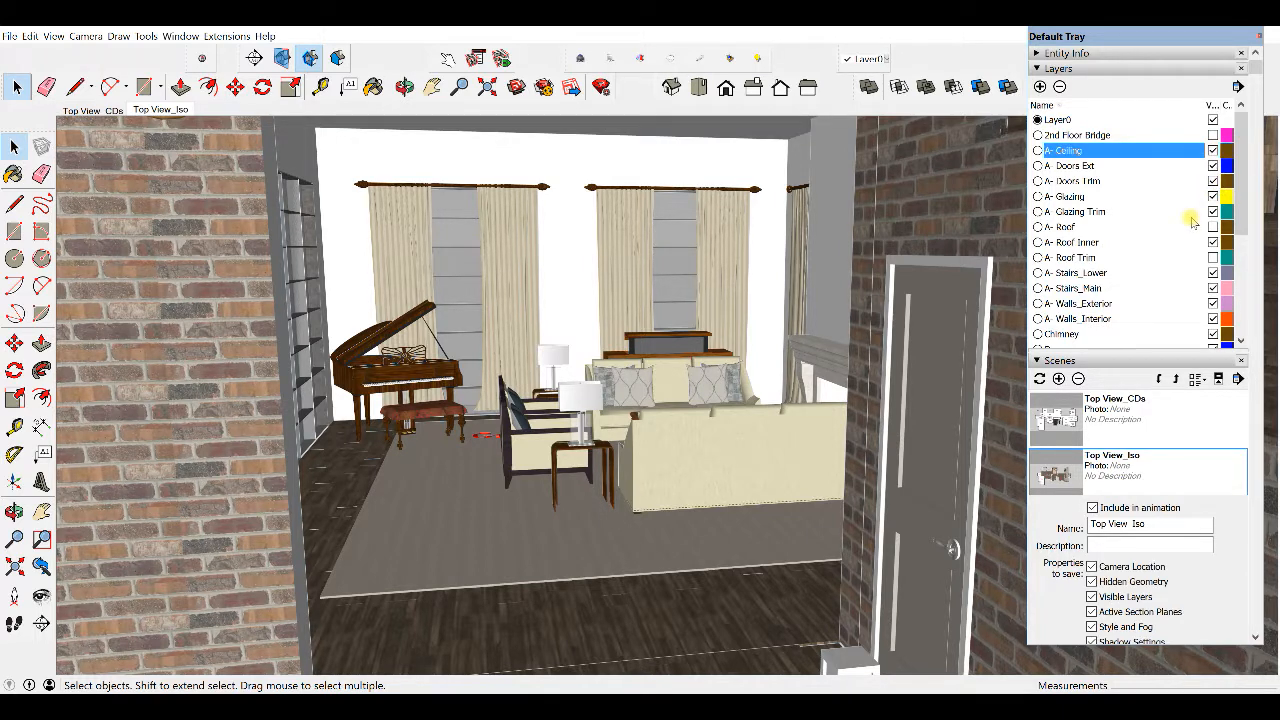
Step: Hide the A-Walls_Interior and X_Room Names layers for the great room interior view
left_click(1080, 318)
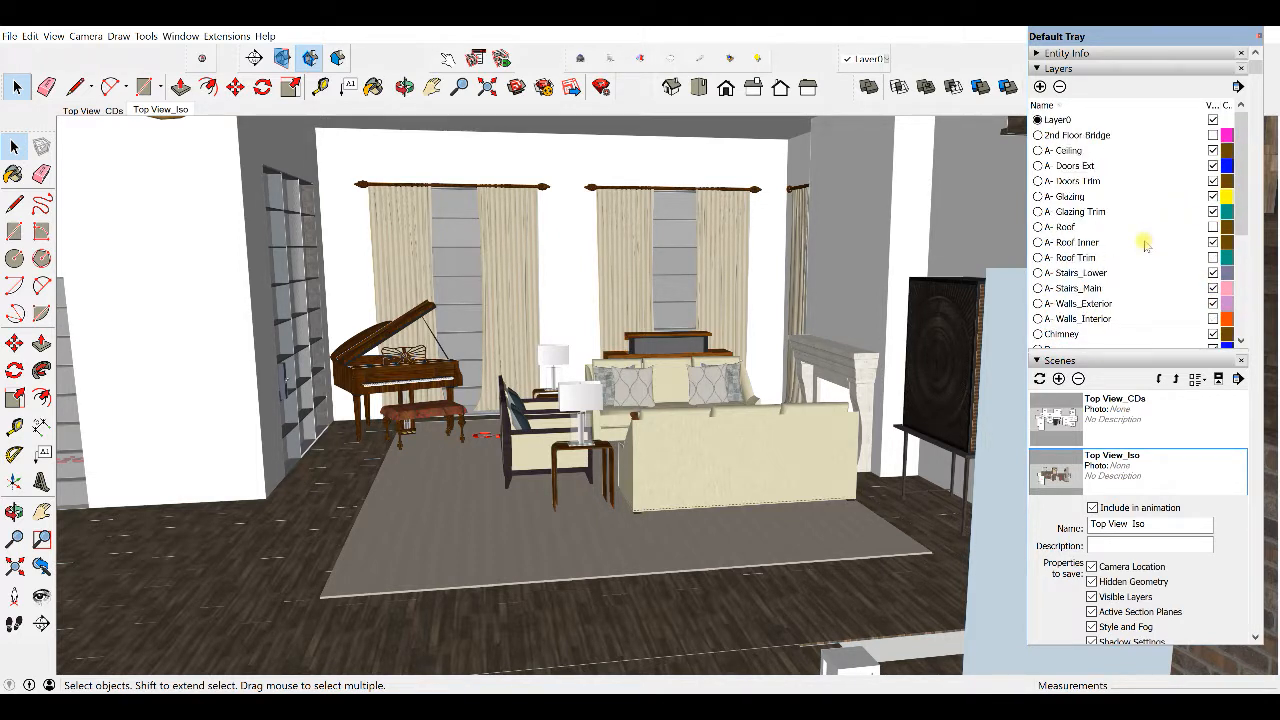
left_click(1082, 288)
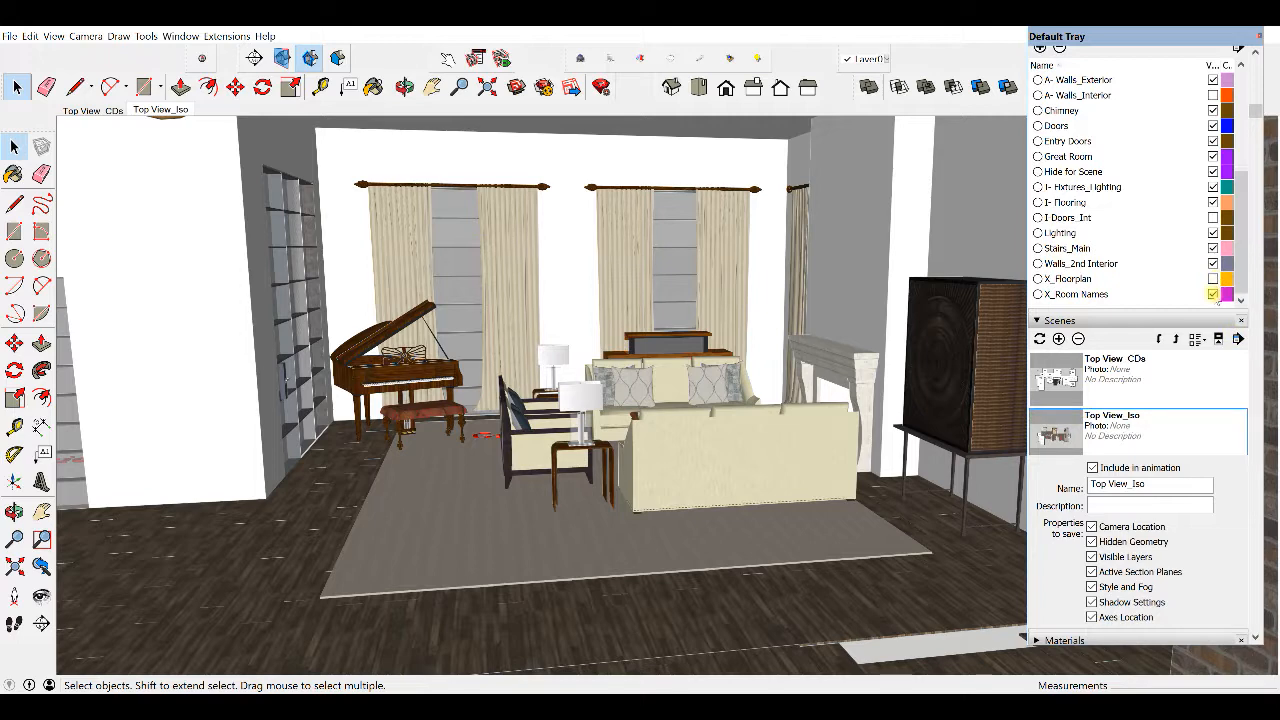
left_click(1077, 294)
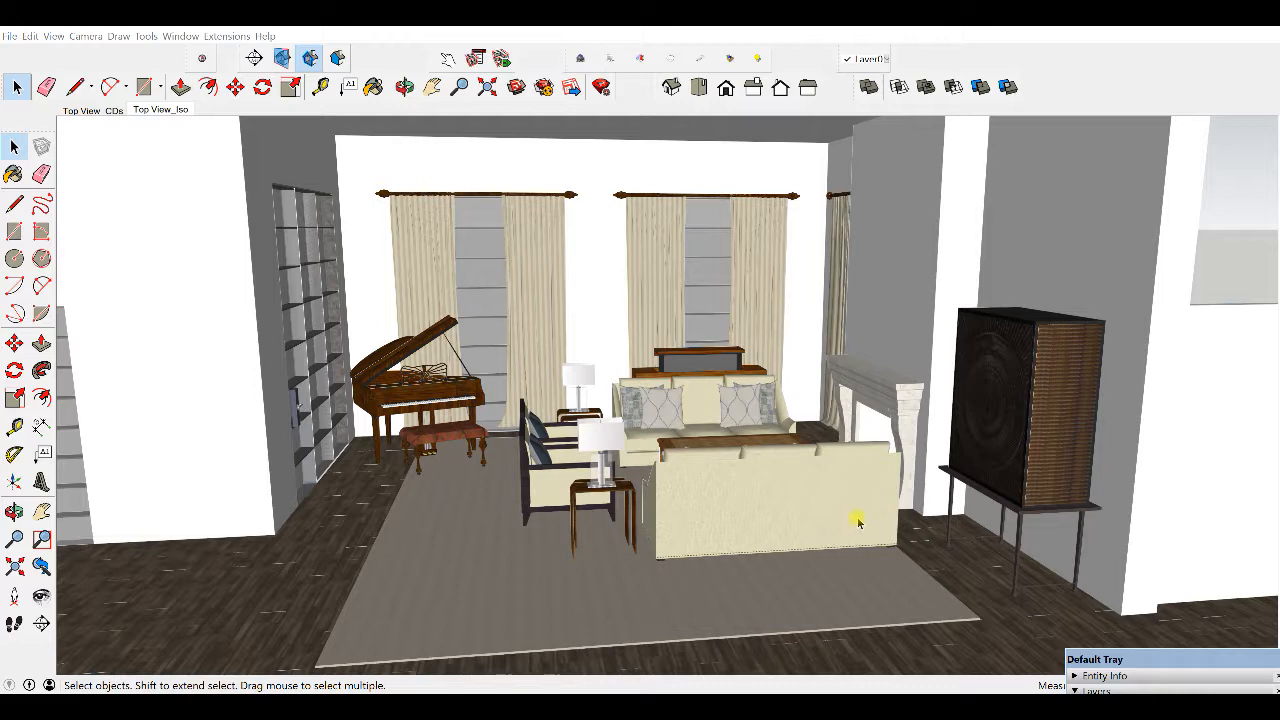
Step: Re-dock the Default Tray so the Layers and Scenes panels are visible again
left_click(395, 83)
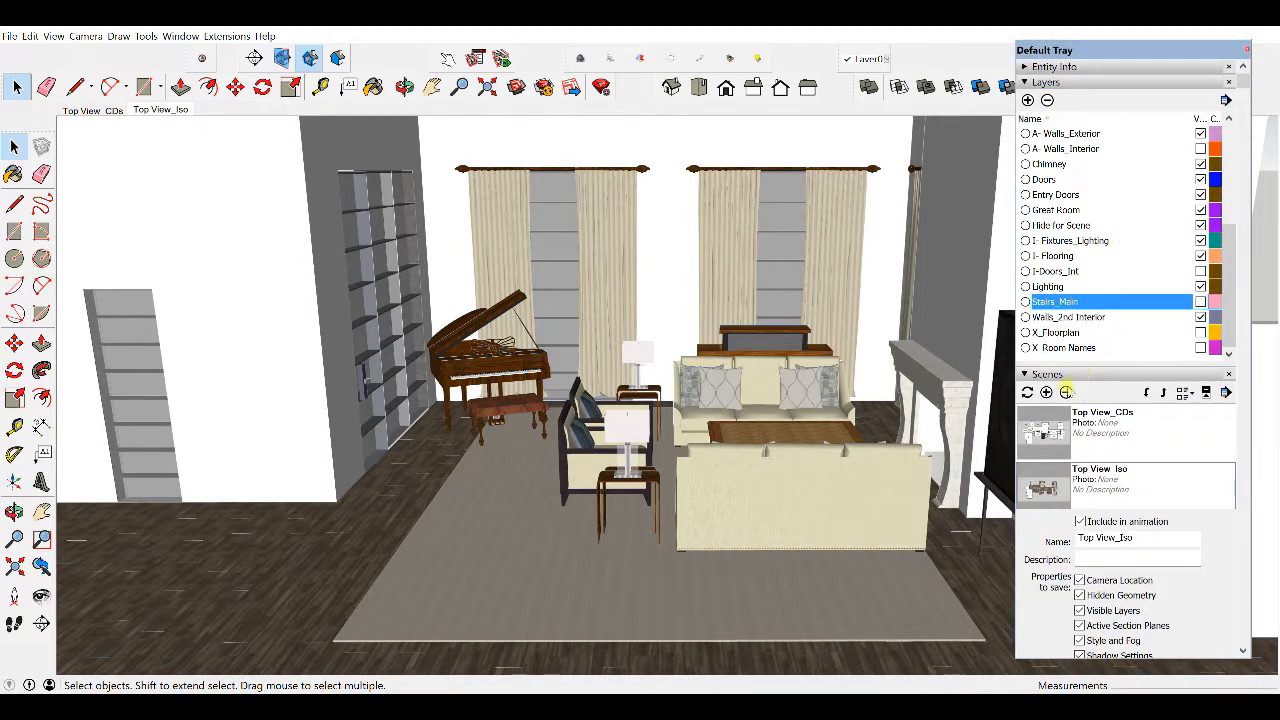
mouse_move(1046, 392)
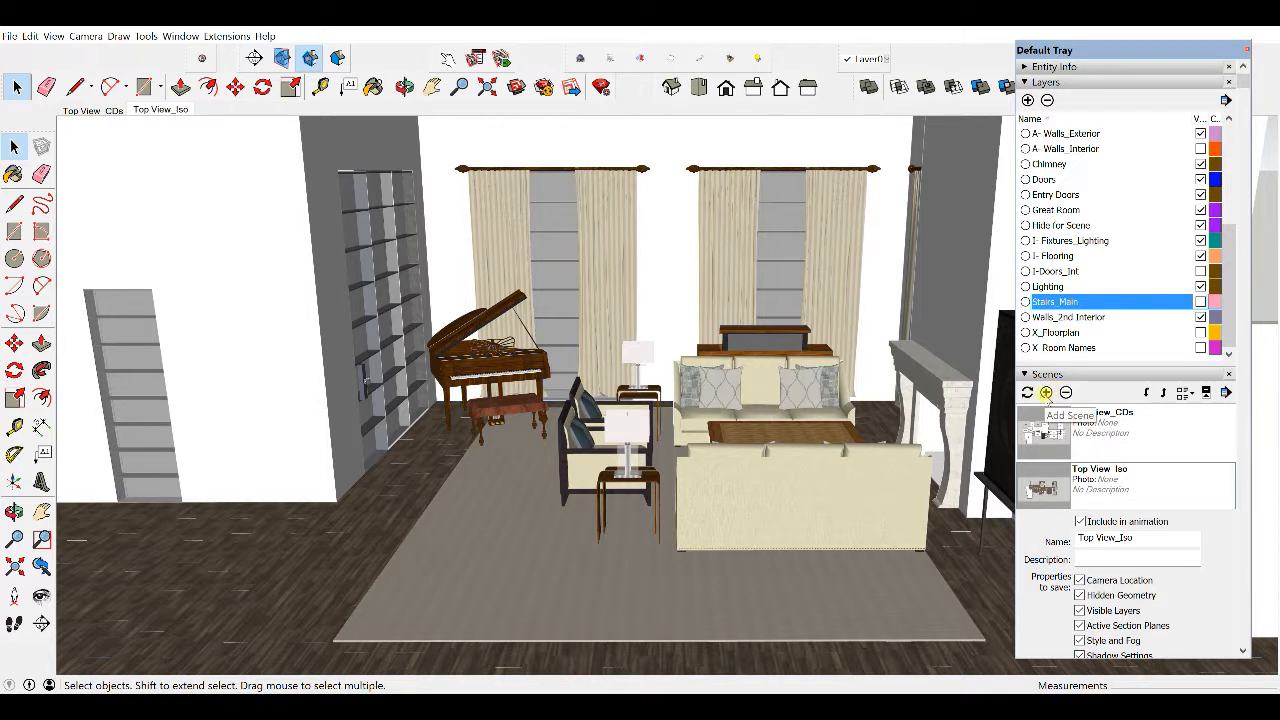
Step: Add a scene named 'Great Rm North' and update it, skipping thumbnail generation
left_click(1046, 392)
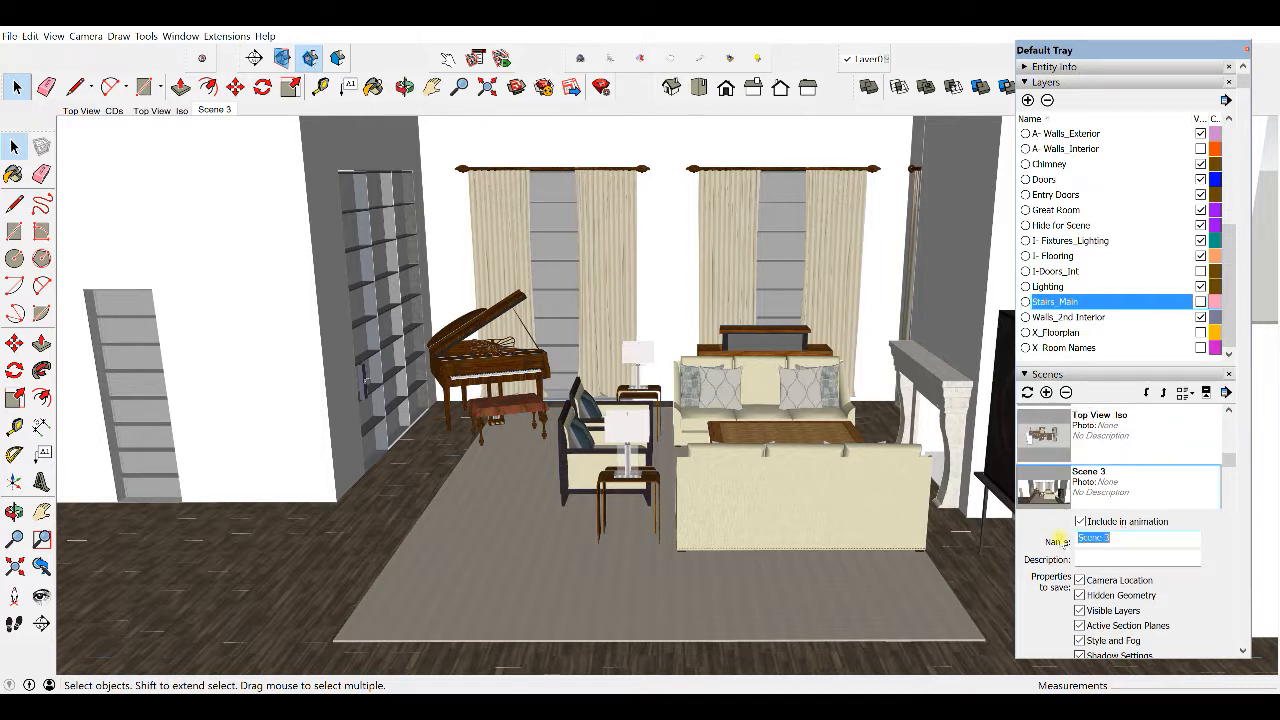
type("Great Rm North")
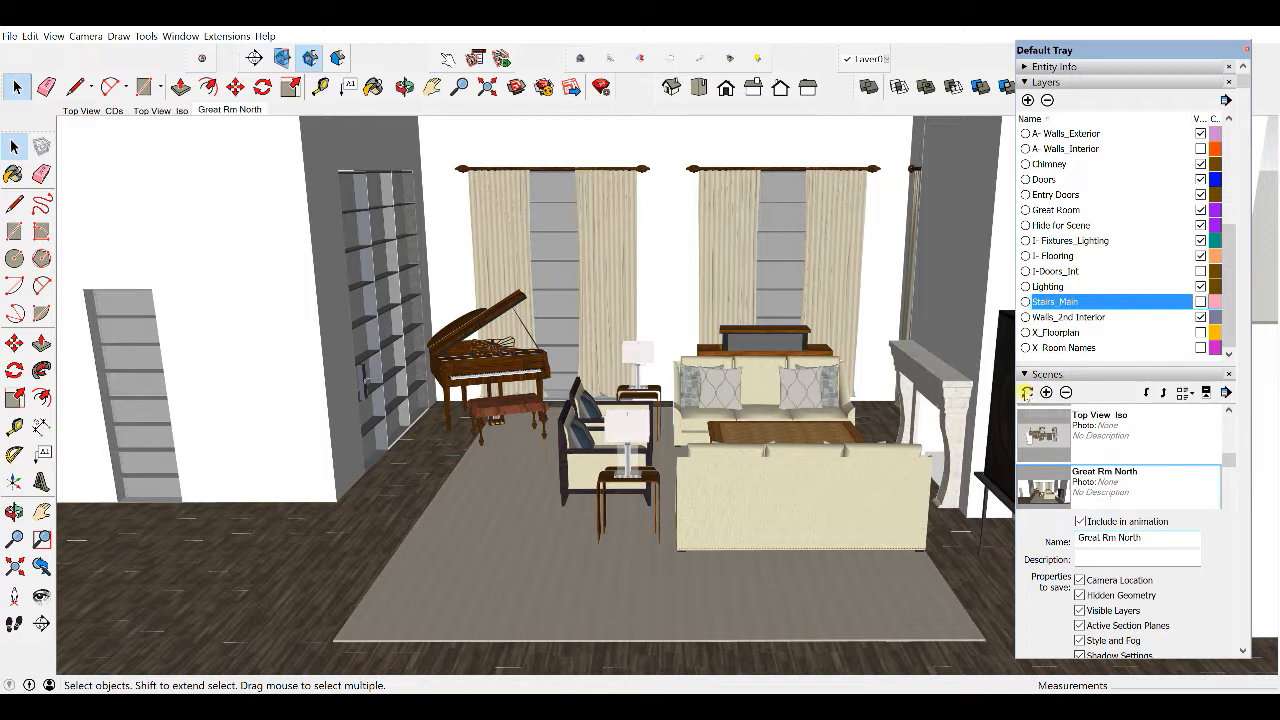
left_click(1026, 392)
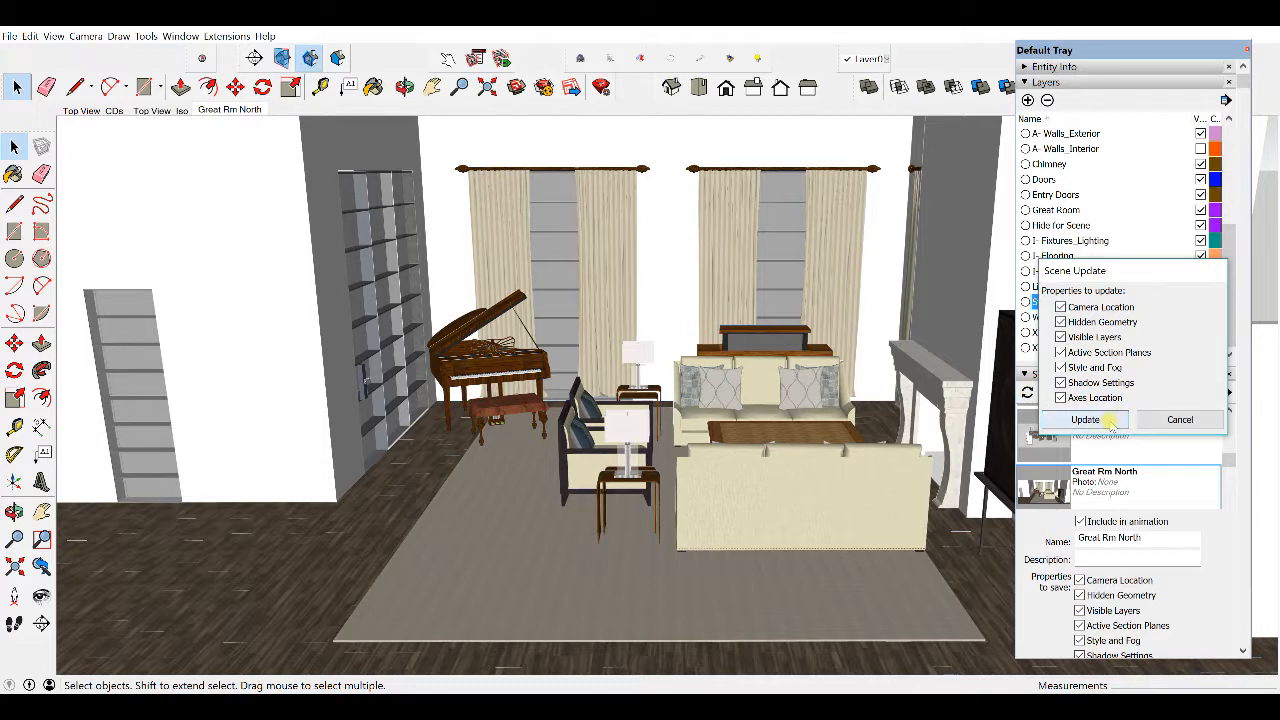
left_click(1085, 419)
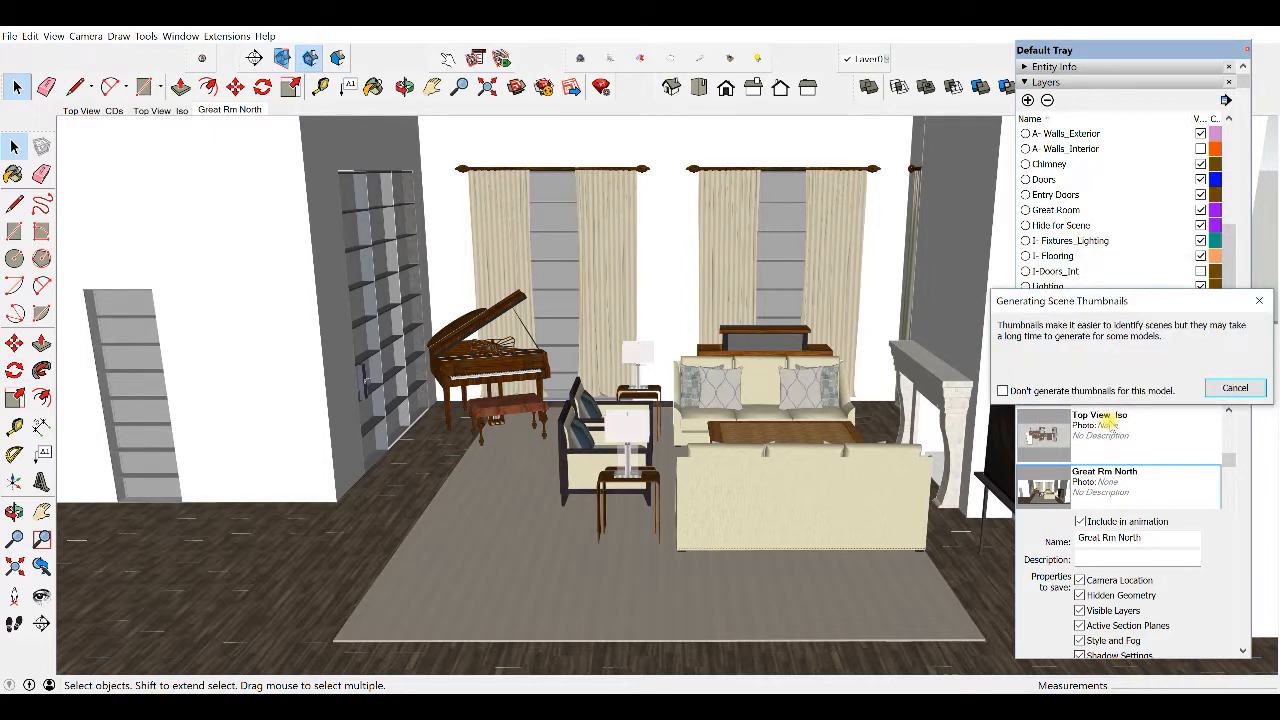
left_click(1235, 387)
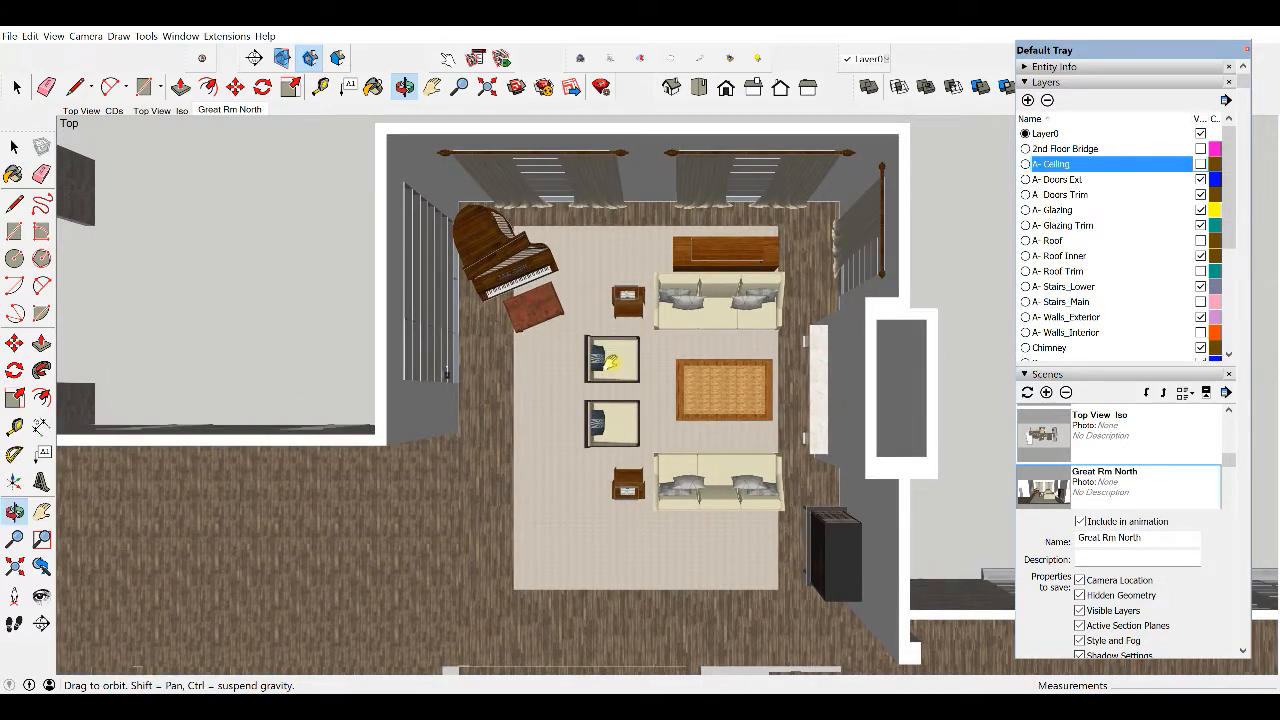
Step: Add and update a top-view 'Great Rm Birdseye' scene, then return to Great Rm North
left_click(15, 87)
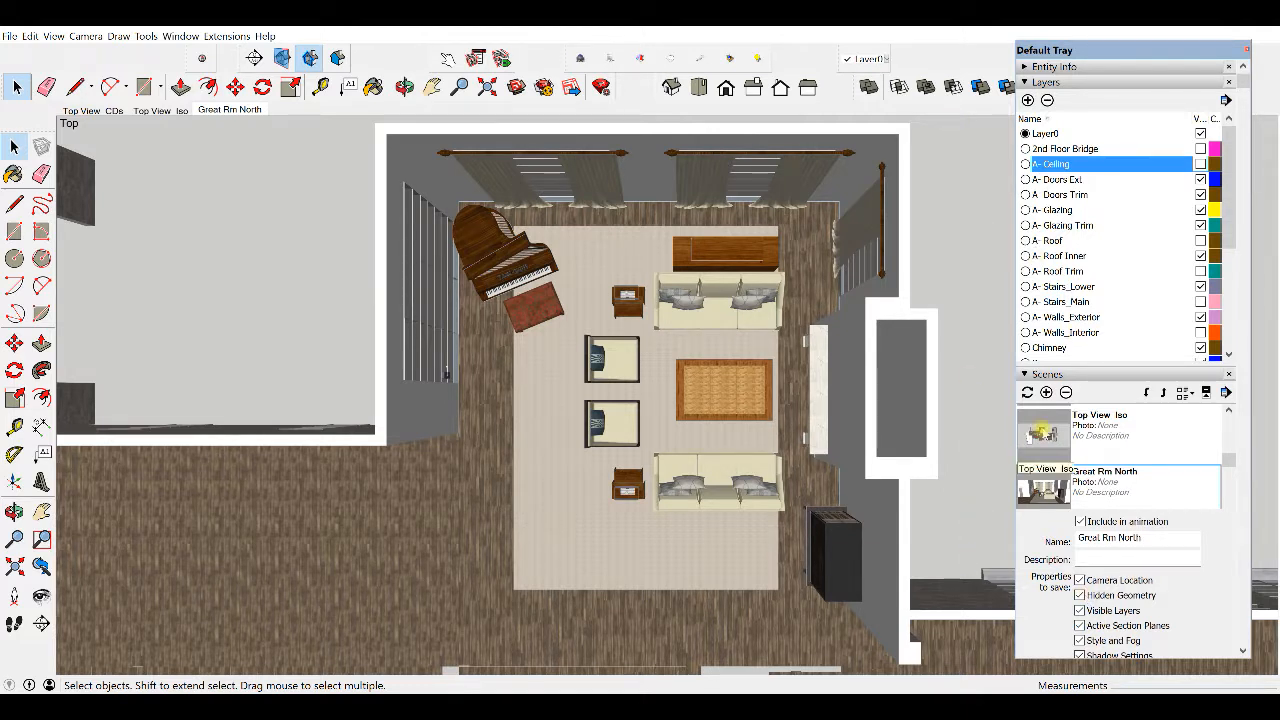
mouse_move(1046, 392)
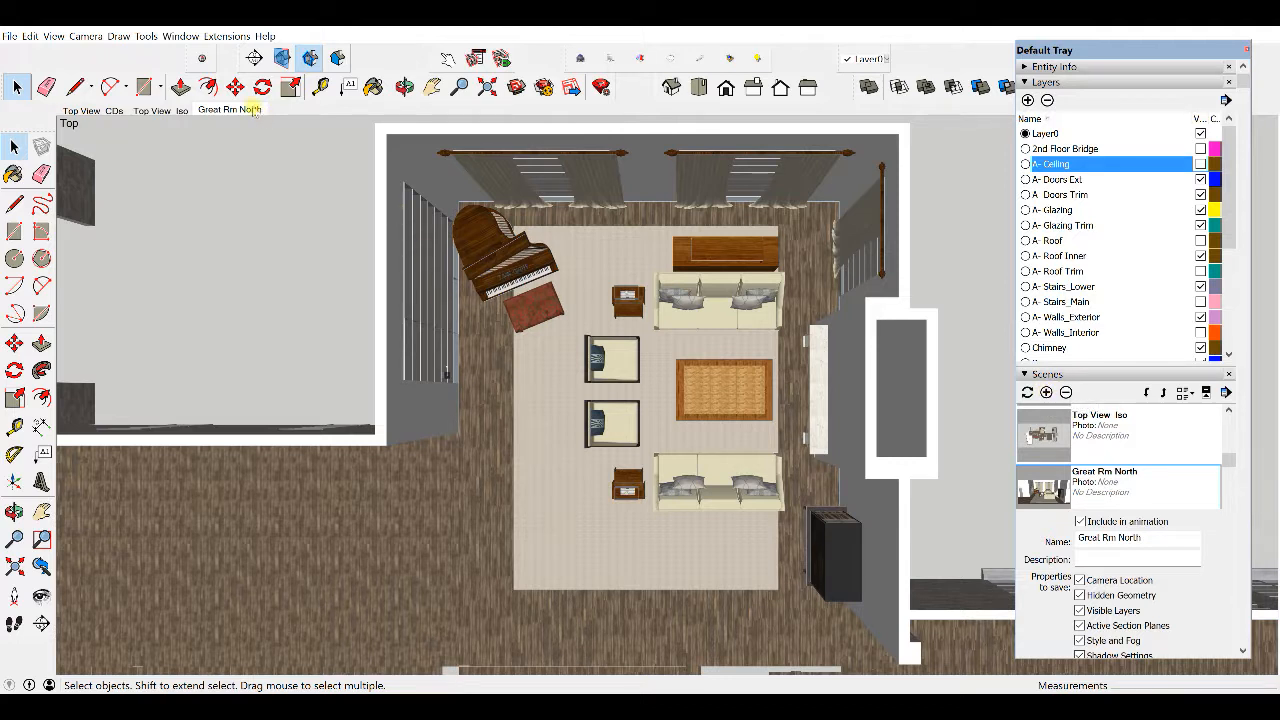
right_click(228, 109)
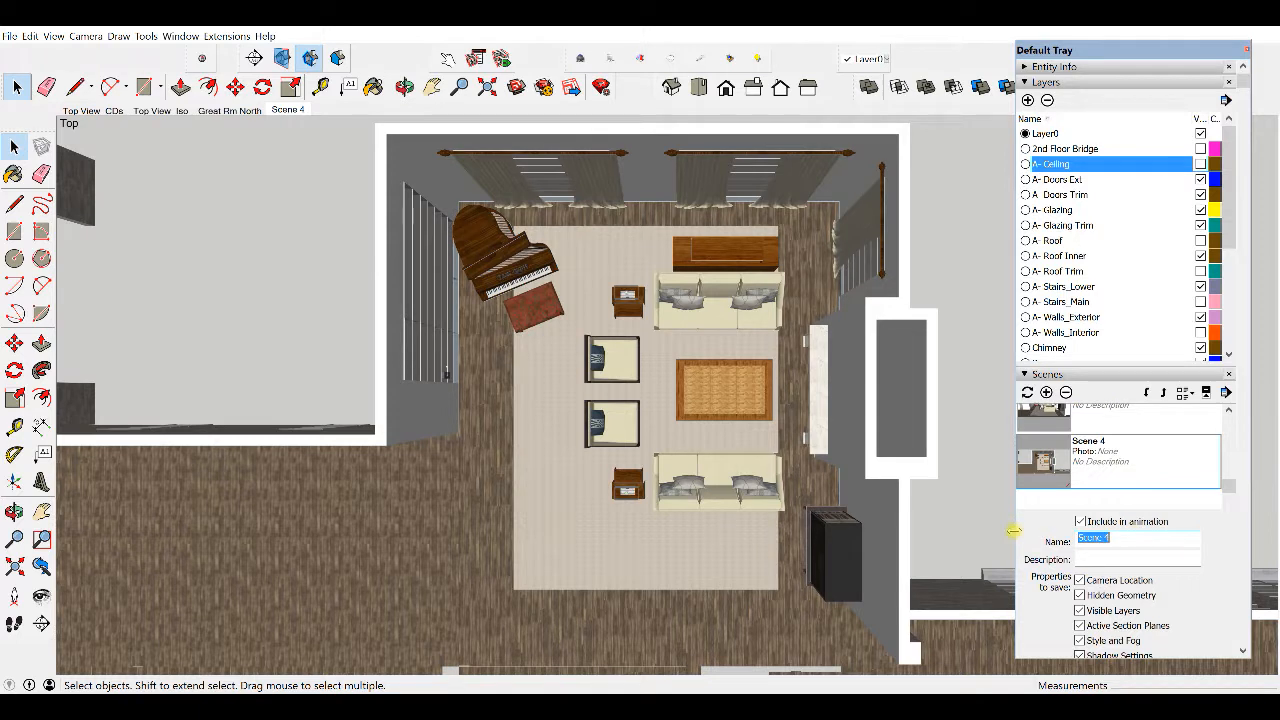
type("Great Rm Birdseye")
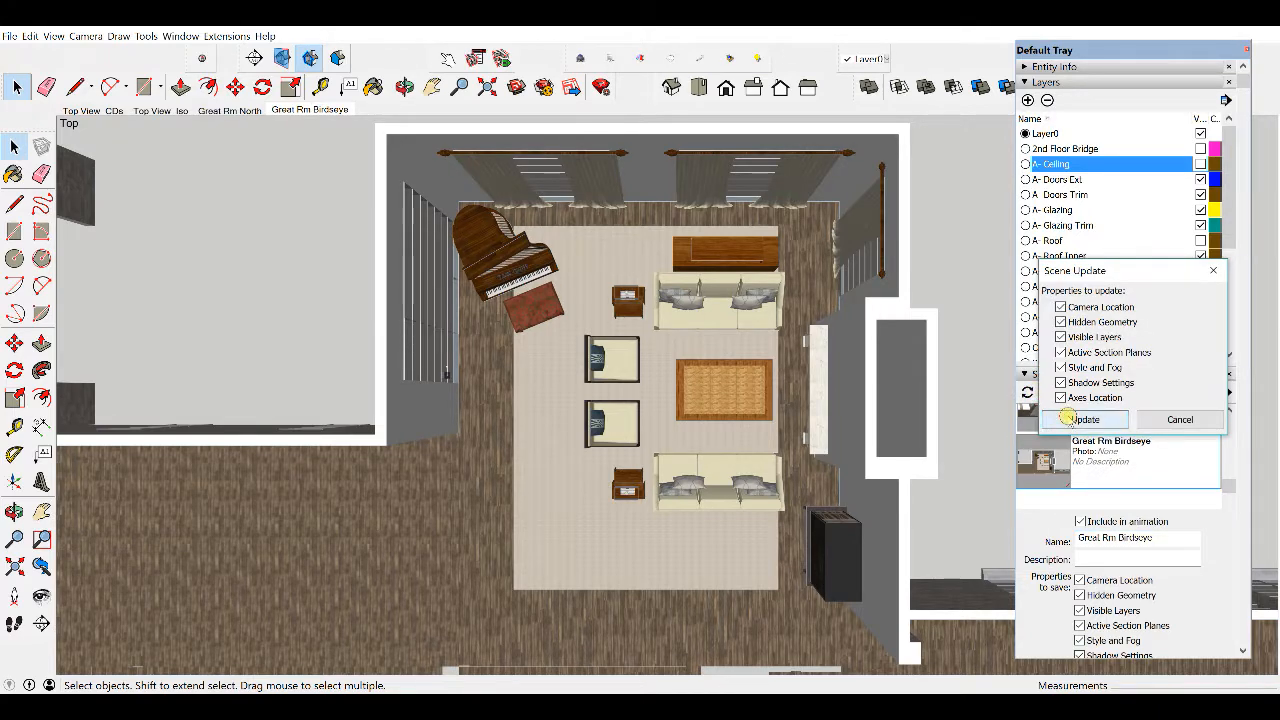
left_click(1084, 419)
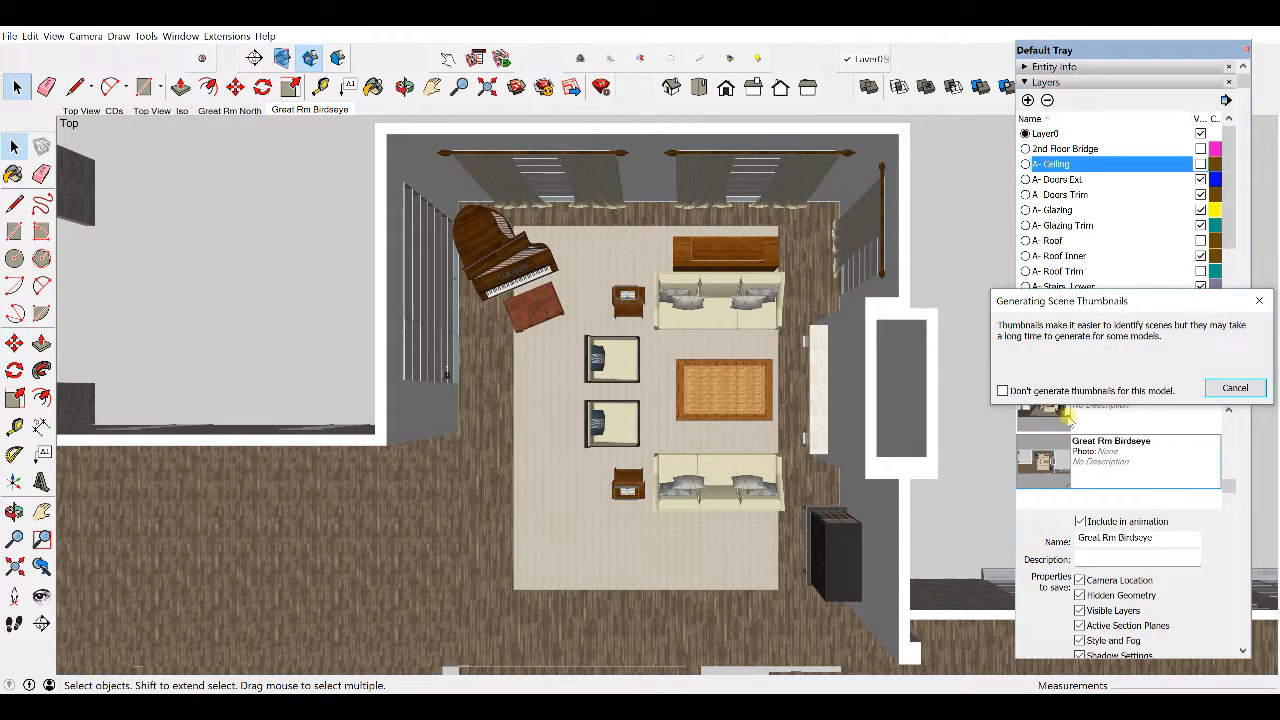
left_click(1234, 387)
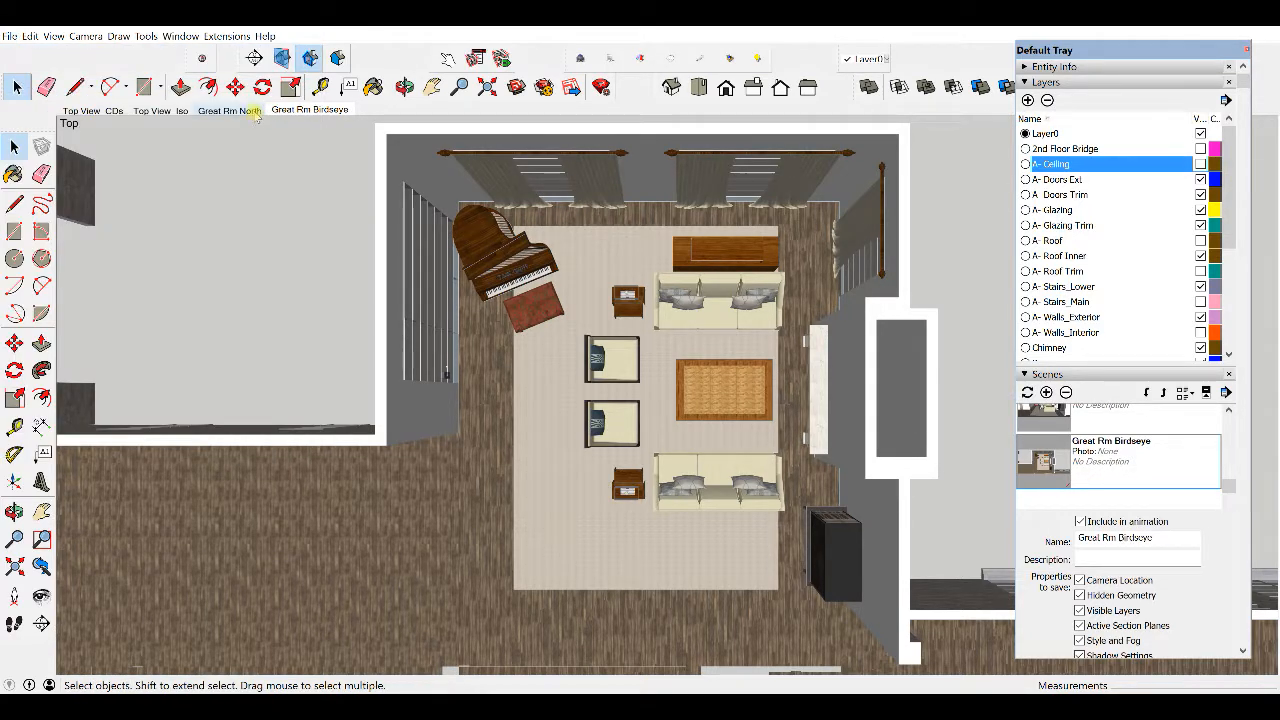
left_click(228, 110)
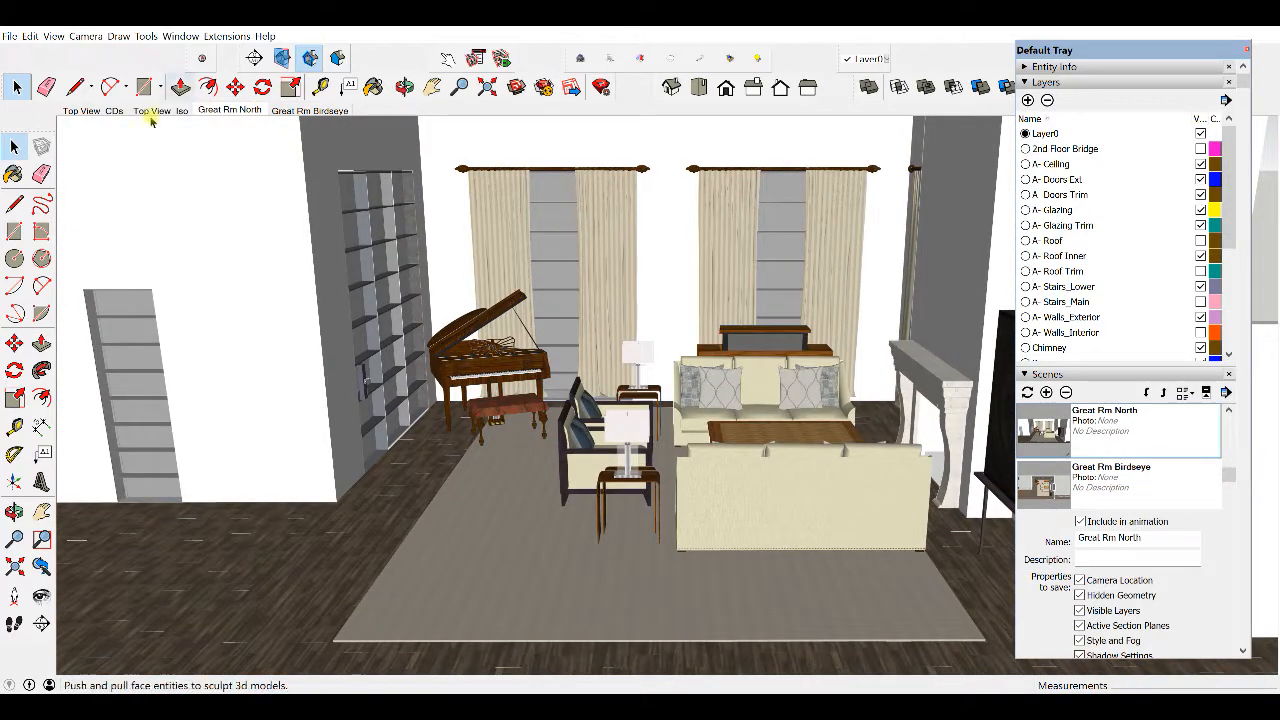
Step: Open the Export 2D Graphic dialog from the File menu
left_click(9, 33)
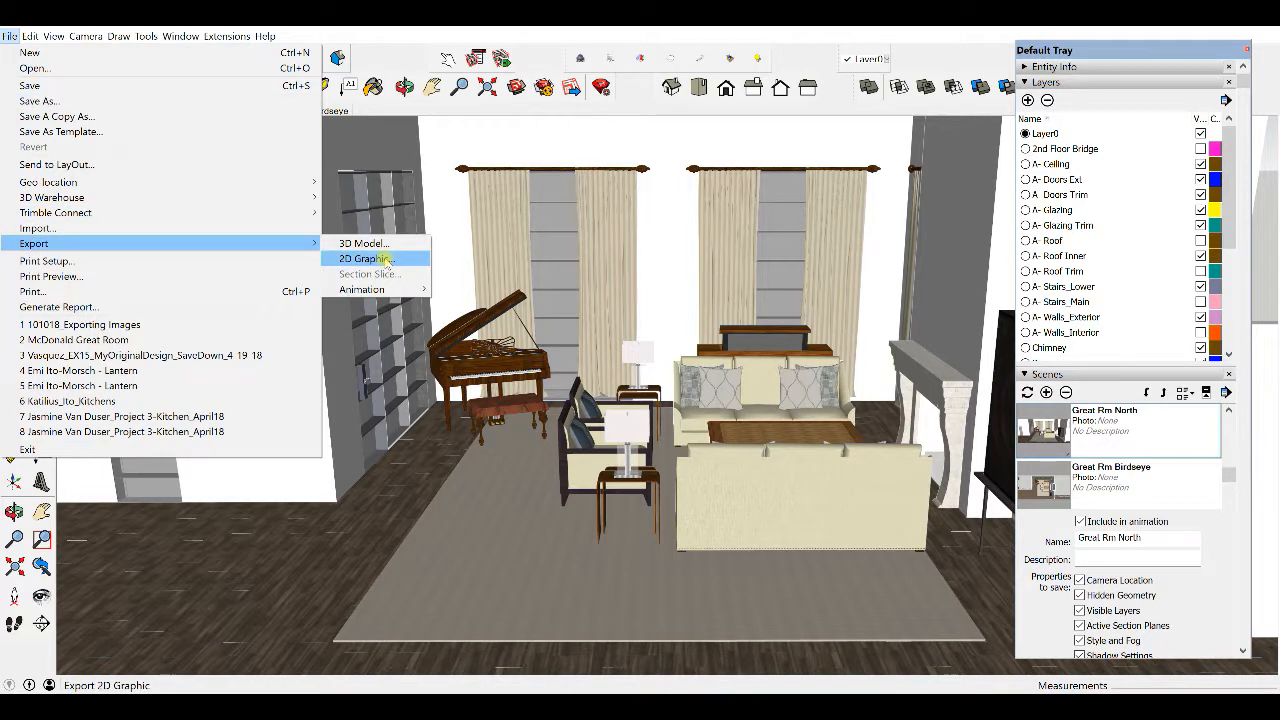
left_click(364, 258)
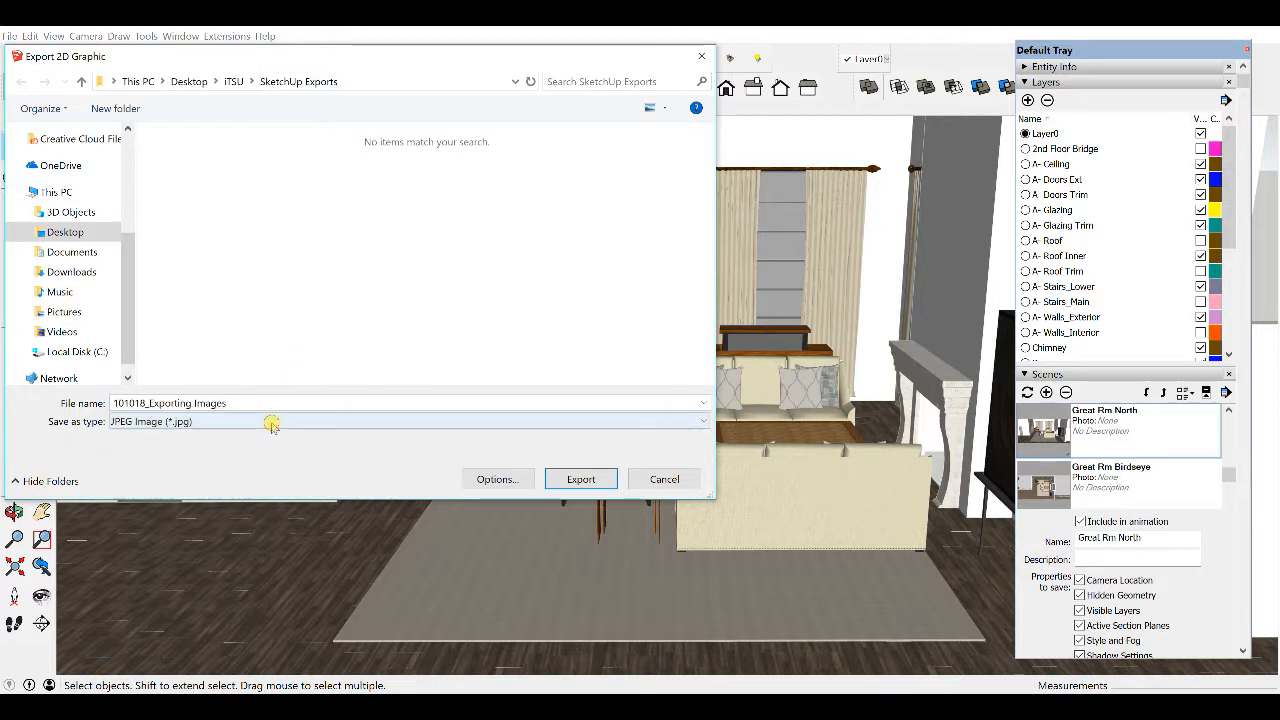
Step: Export the view as a 3668 × 1679 JPEG named 'Great Room North'
left_click(405, 421)
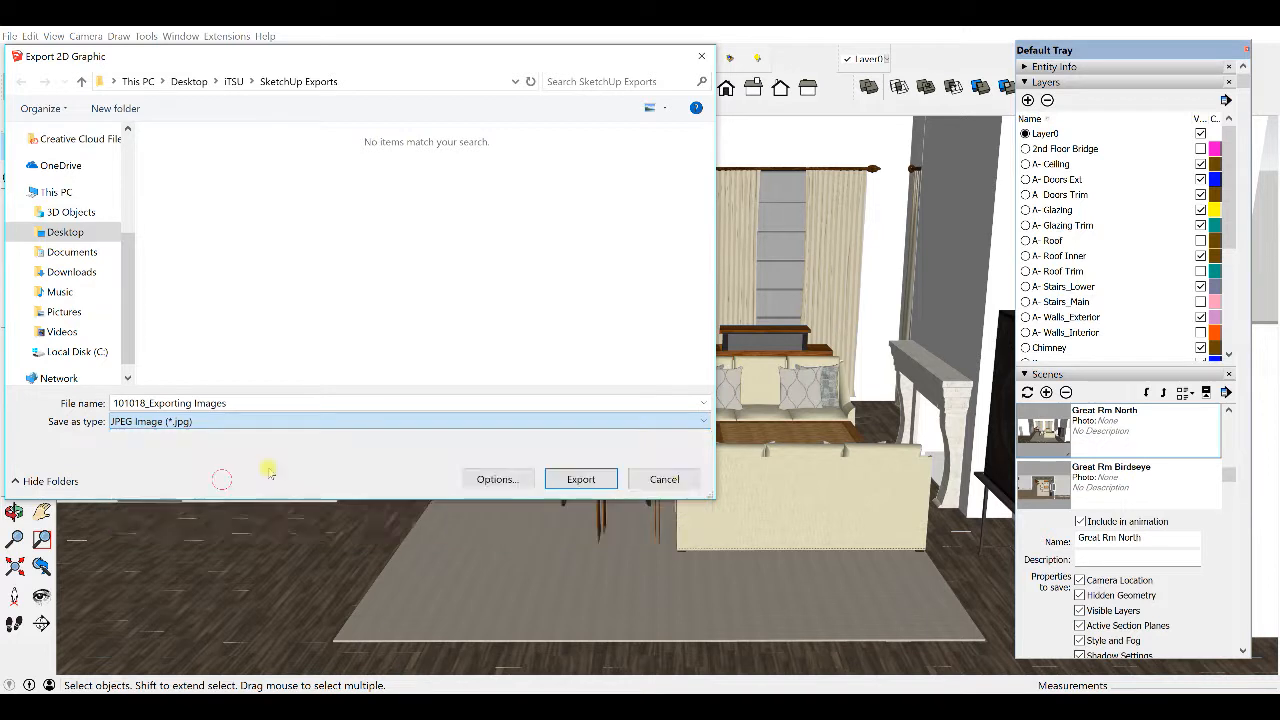
left_click(497, 478)
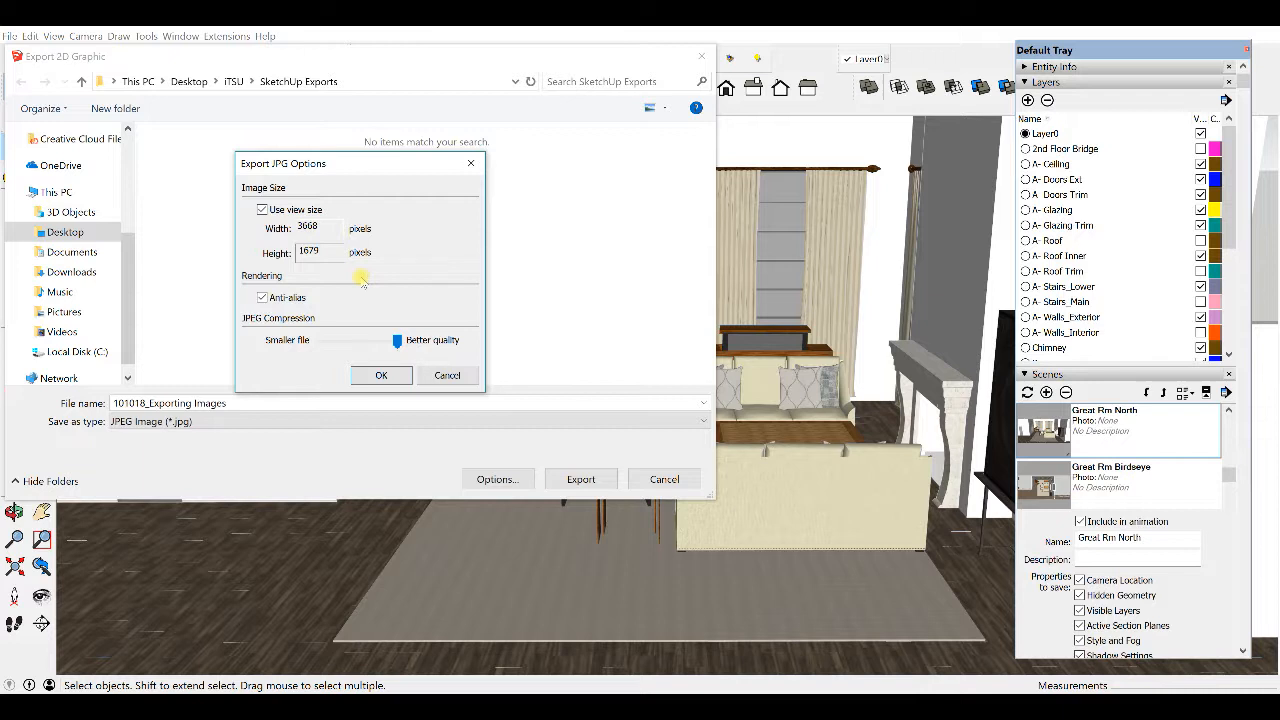
left_click(381, 375)
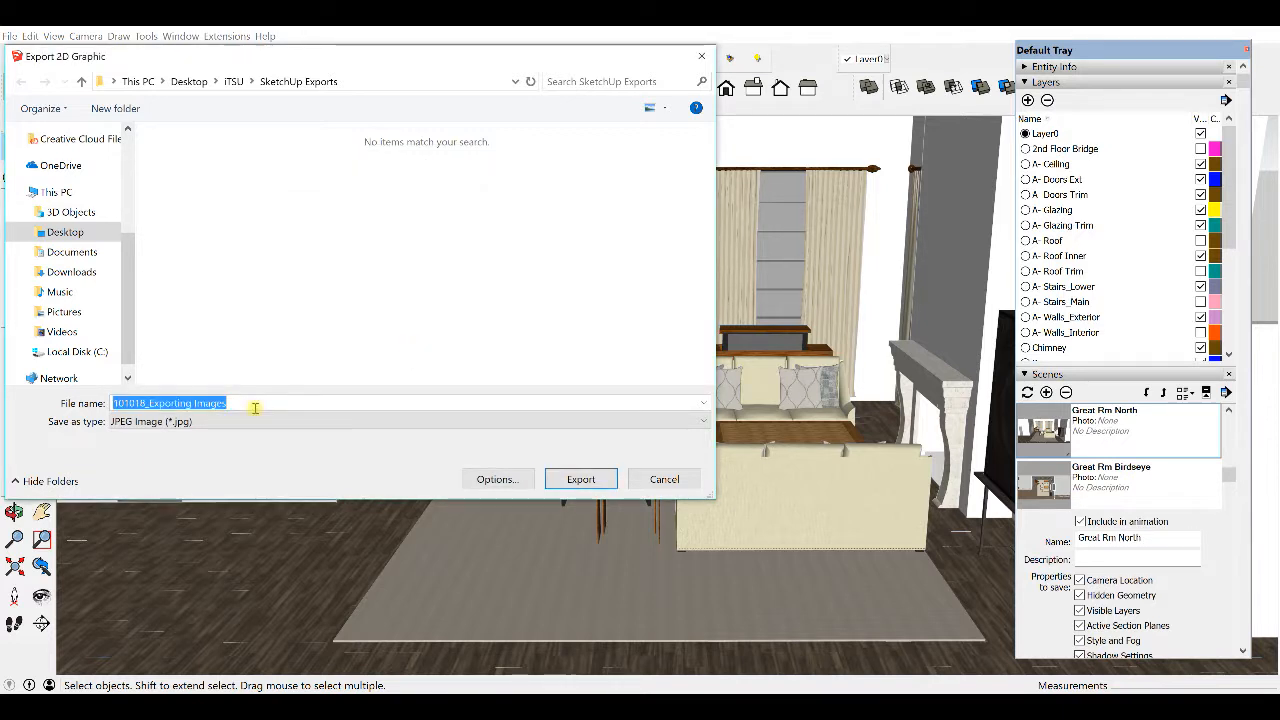
type("Great Room North")
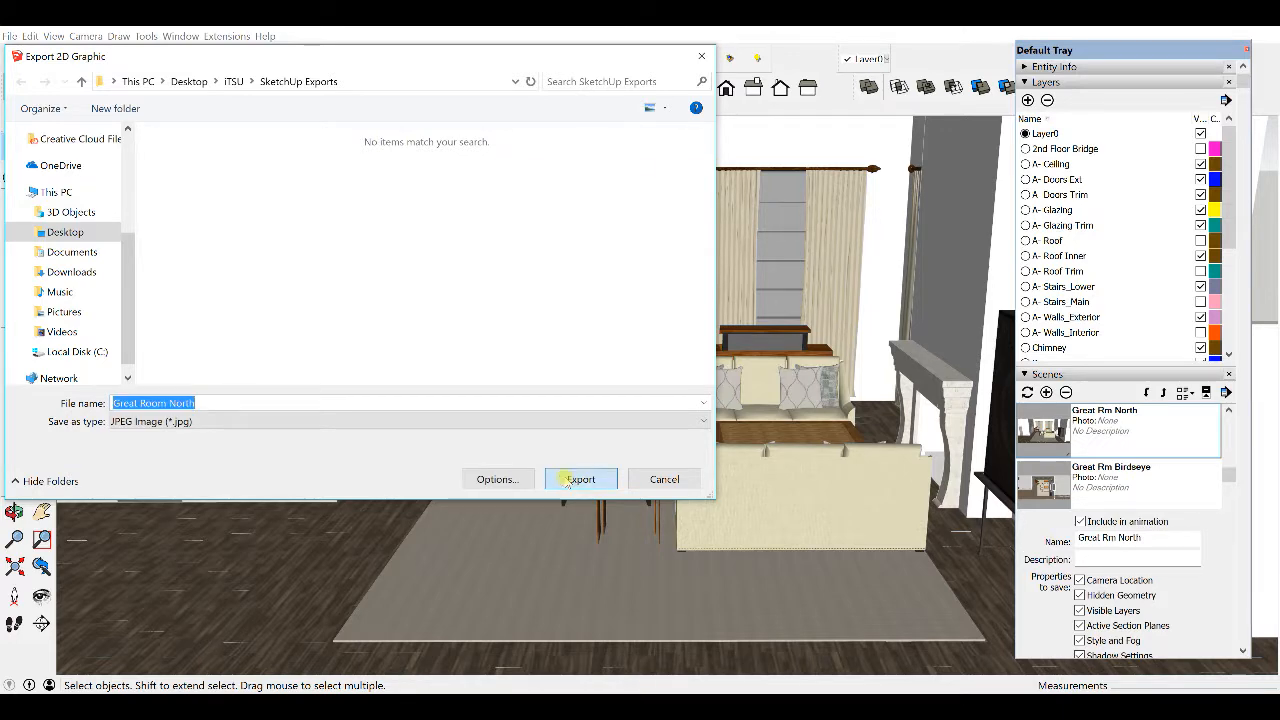
left_click(580, 478)
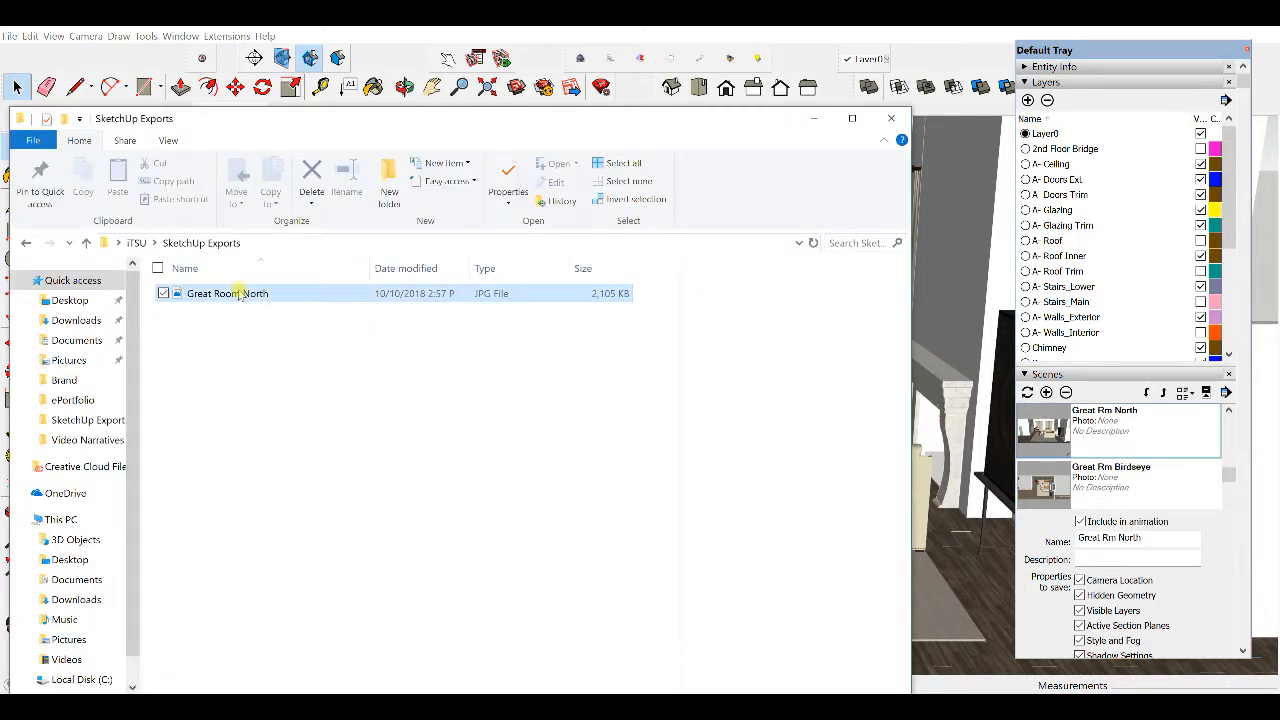
Step: Open Great Room North.jpg in Paint from File Explorer
right_click(227, 293)
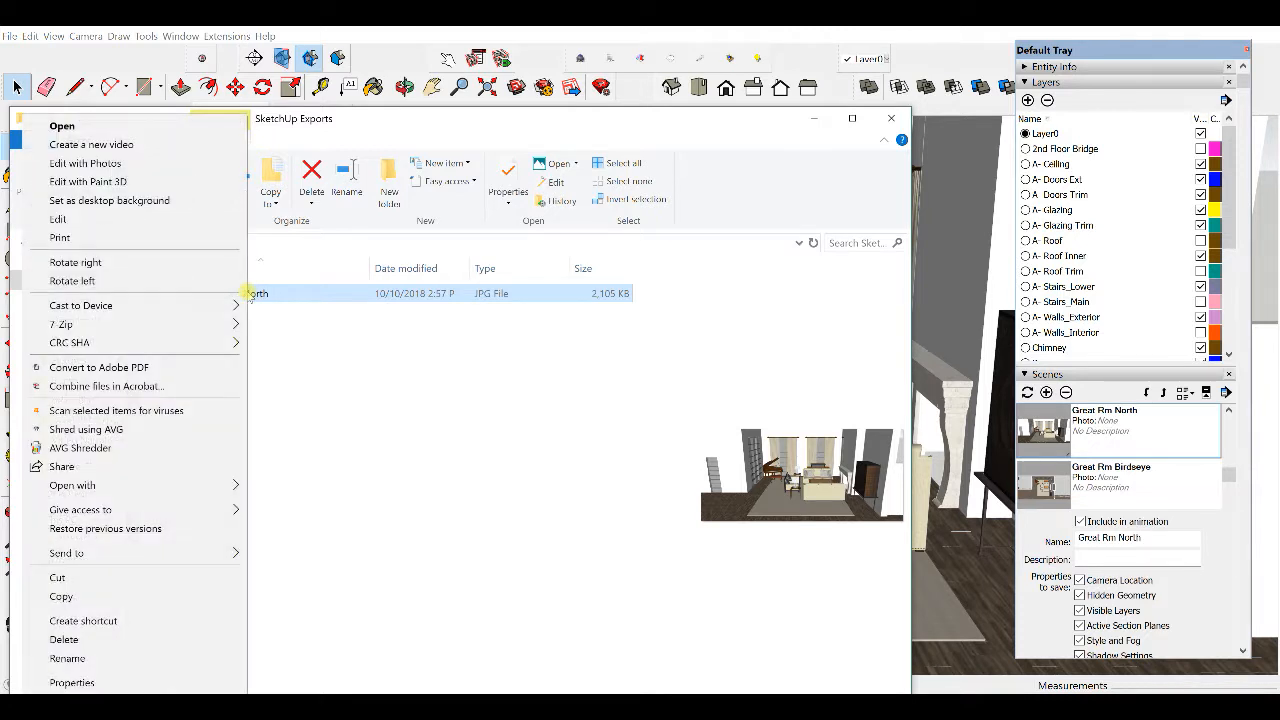
mouse_move(140, 487)
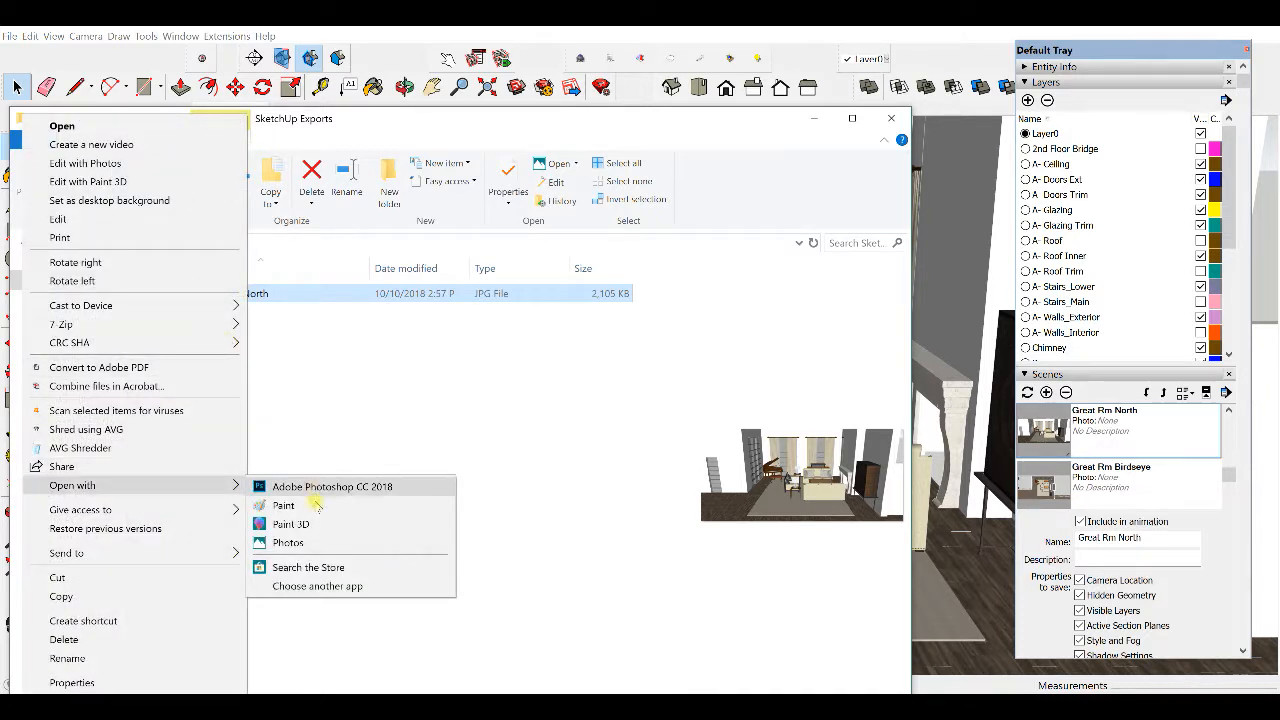
mouse_move(316, 505)
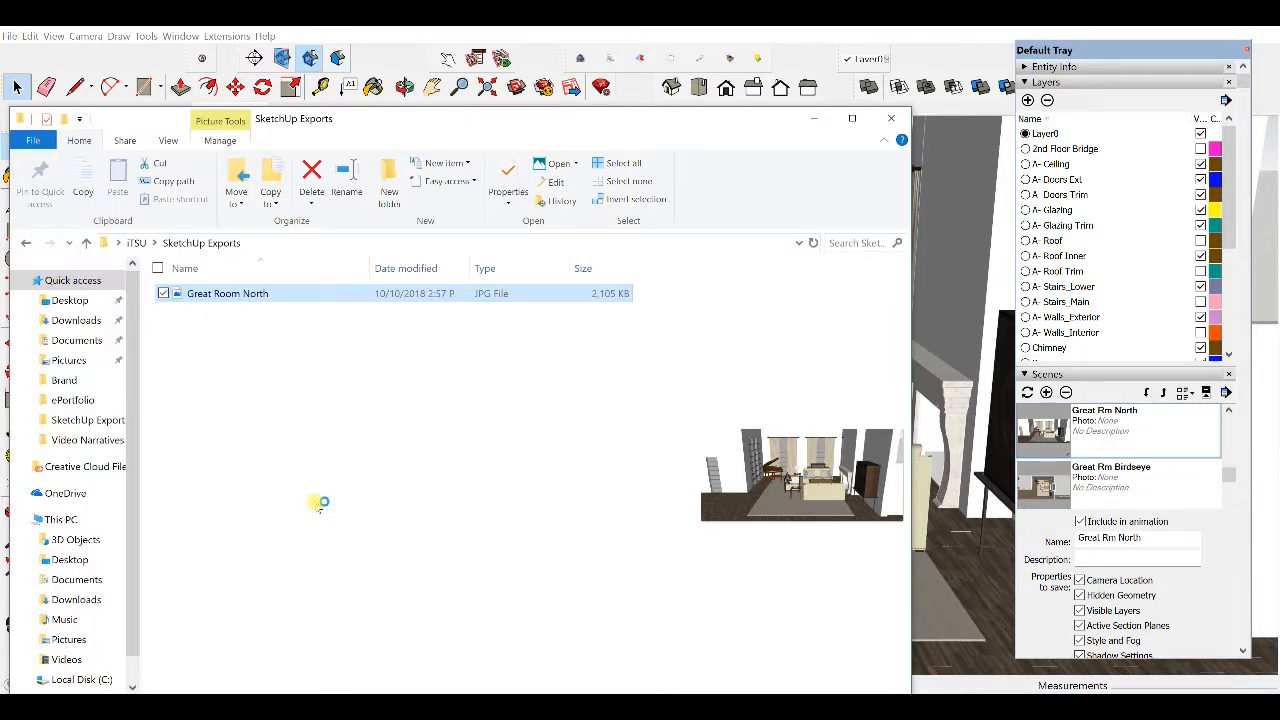
double_click(227, 293)
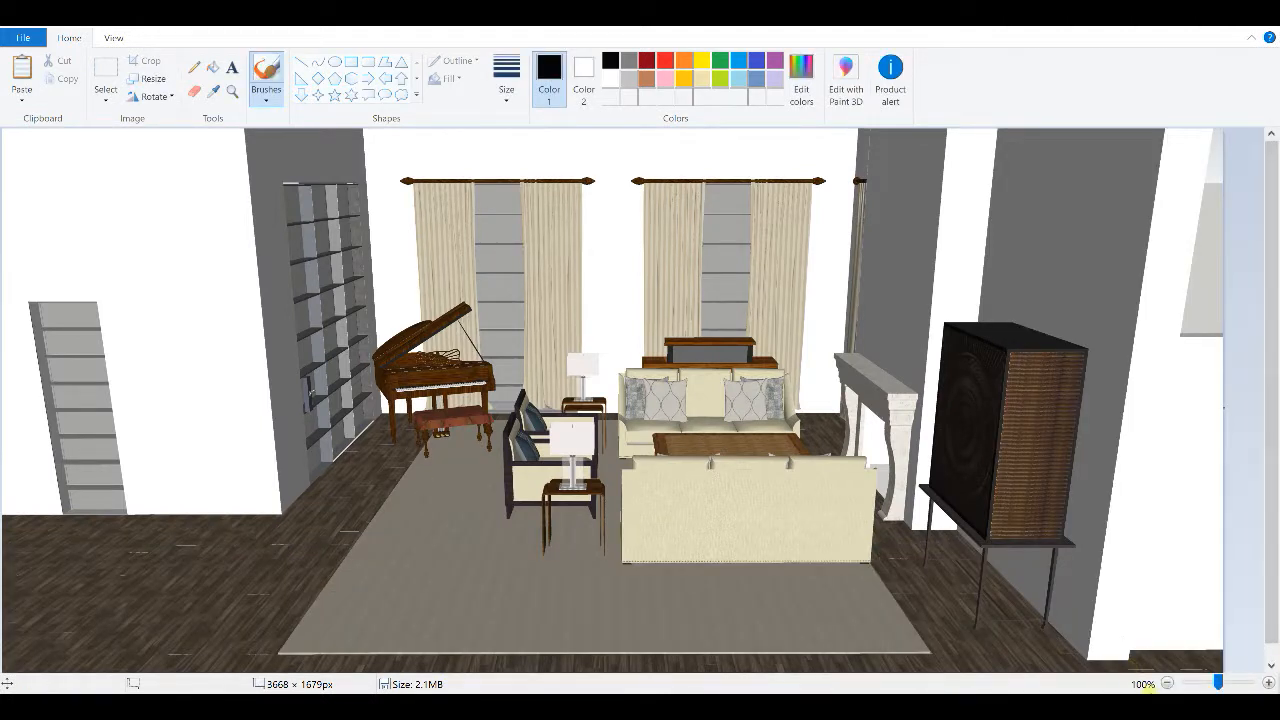
Step: Crop the image to the room area at 2561 × 1672 px and save it
left_click_drag(1217, 683, 1199, 683)
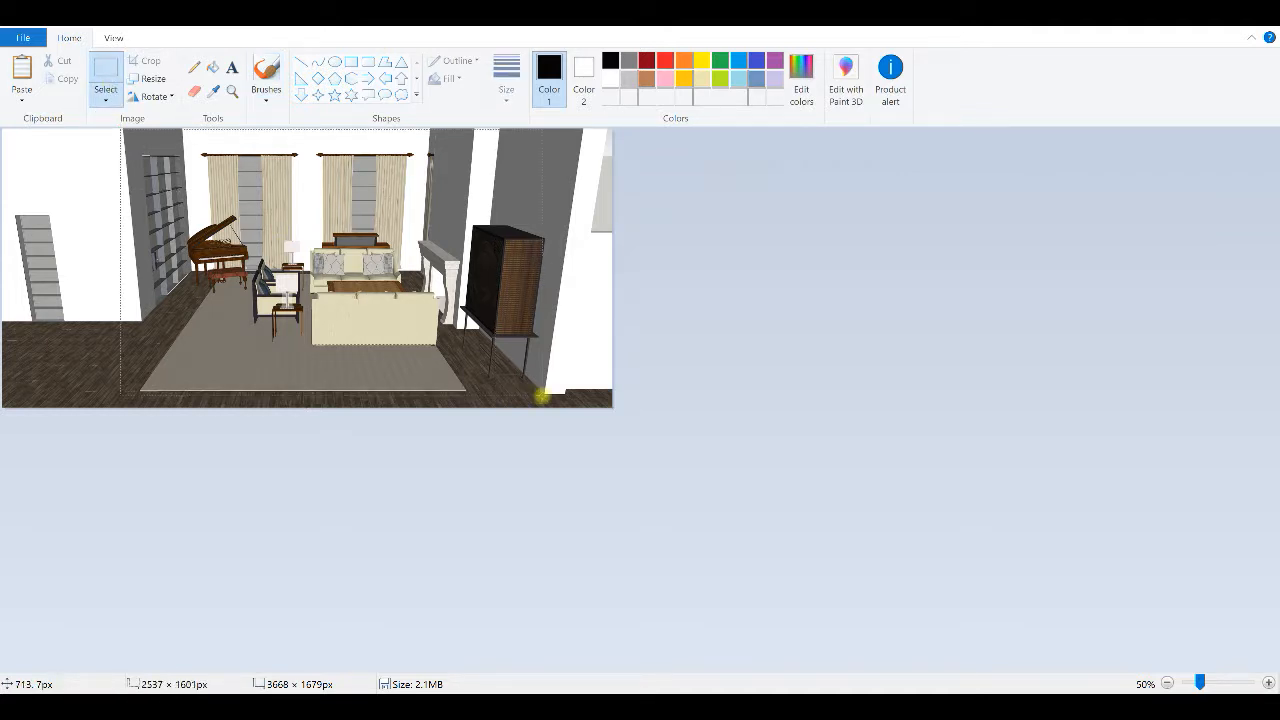
left_click_drag(537, 395, 546, 408)
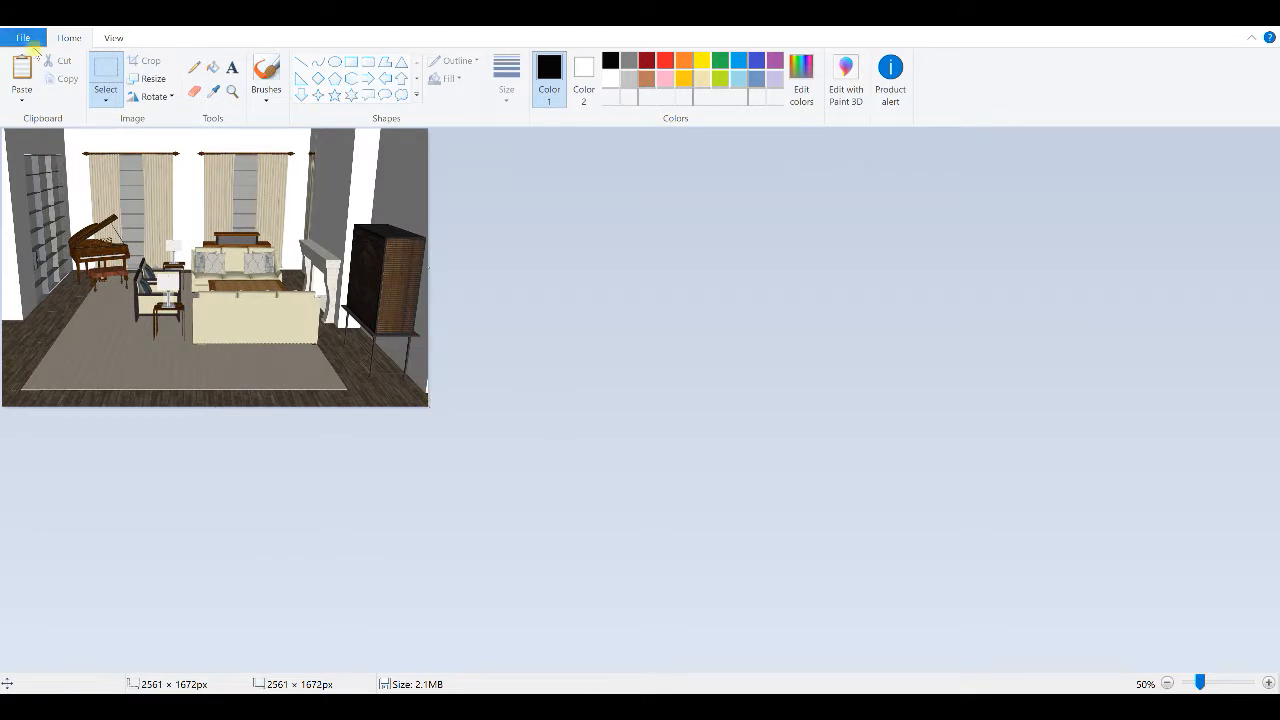
left_click(22, 30)
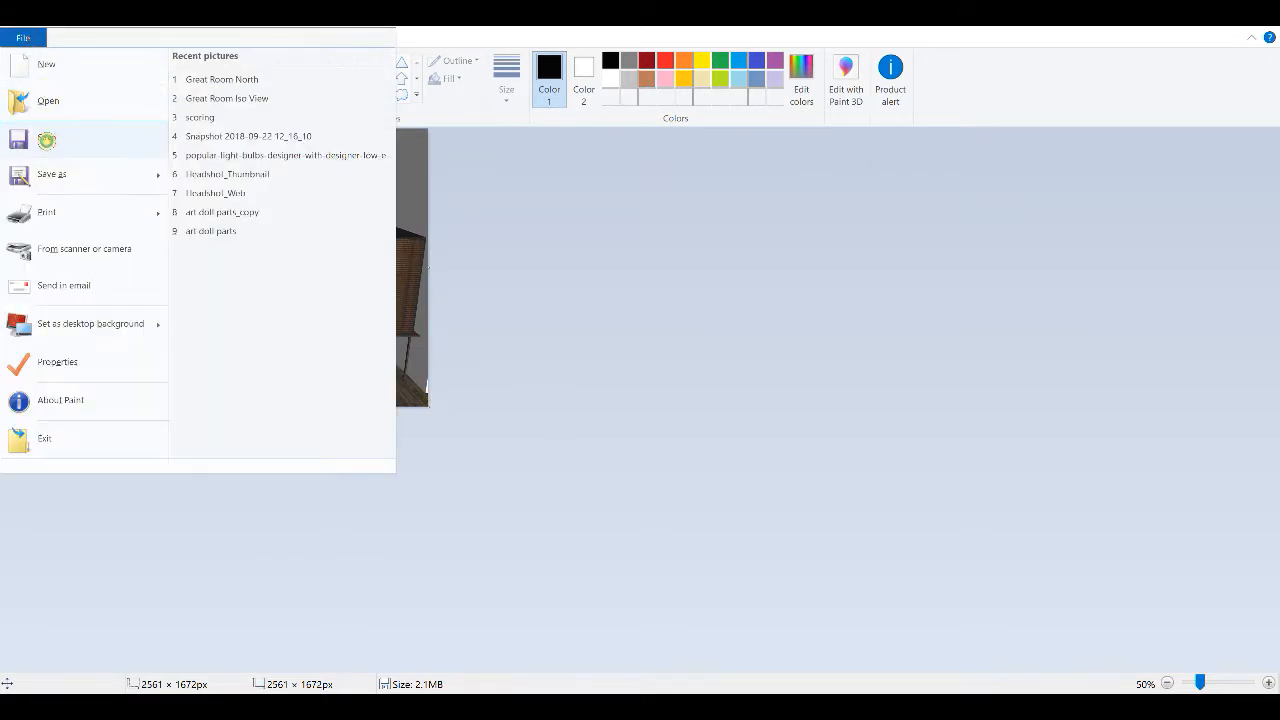
left_click(227, 98)
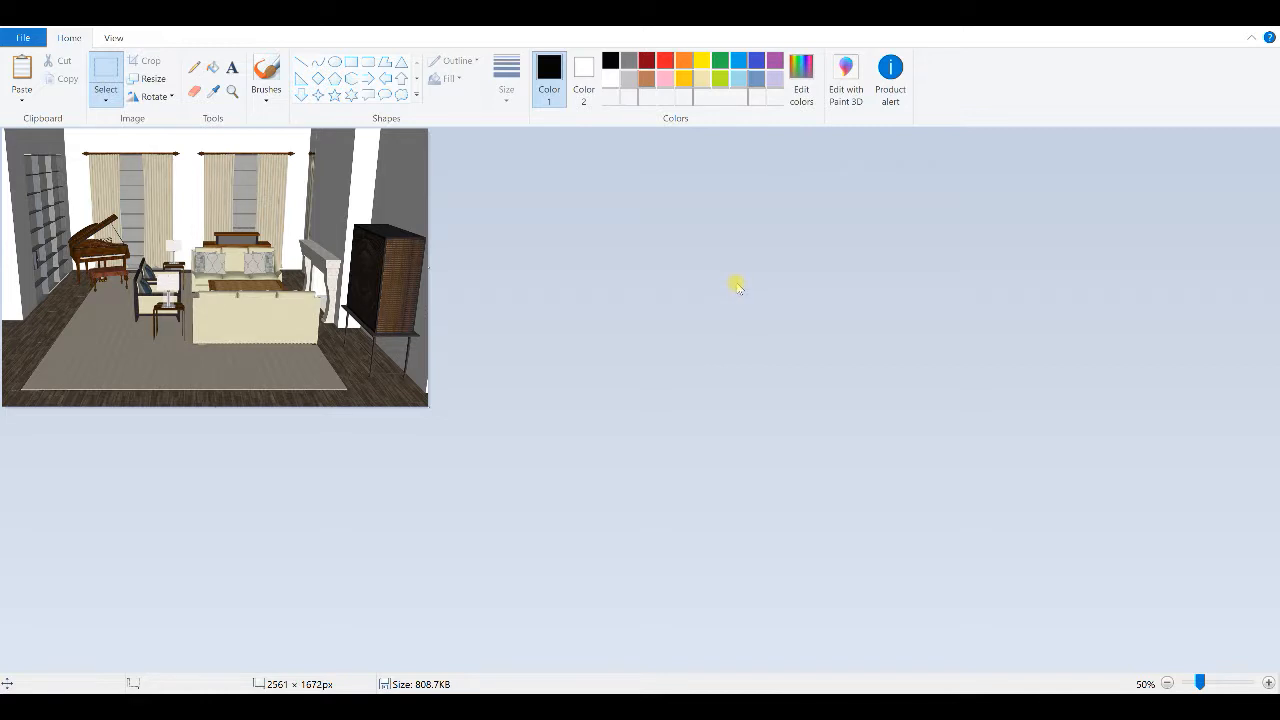
mouse_move(827, 559)
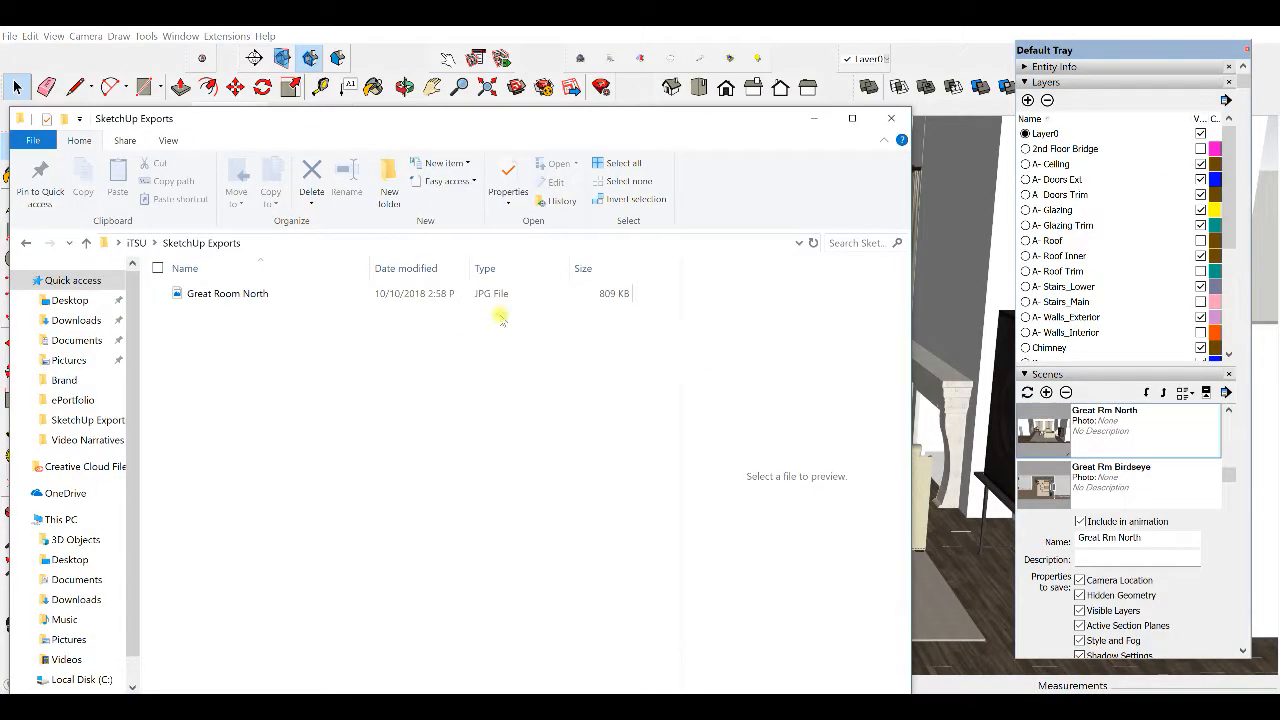
Step: Preview the 809 KB cropped Great Room North JPG and switch back to SketchUp
left_click(227, 293)
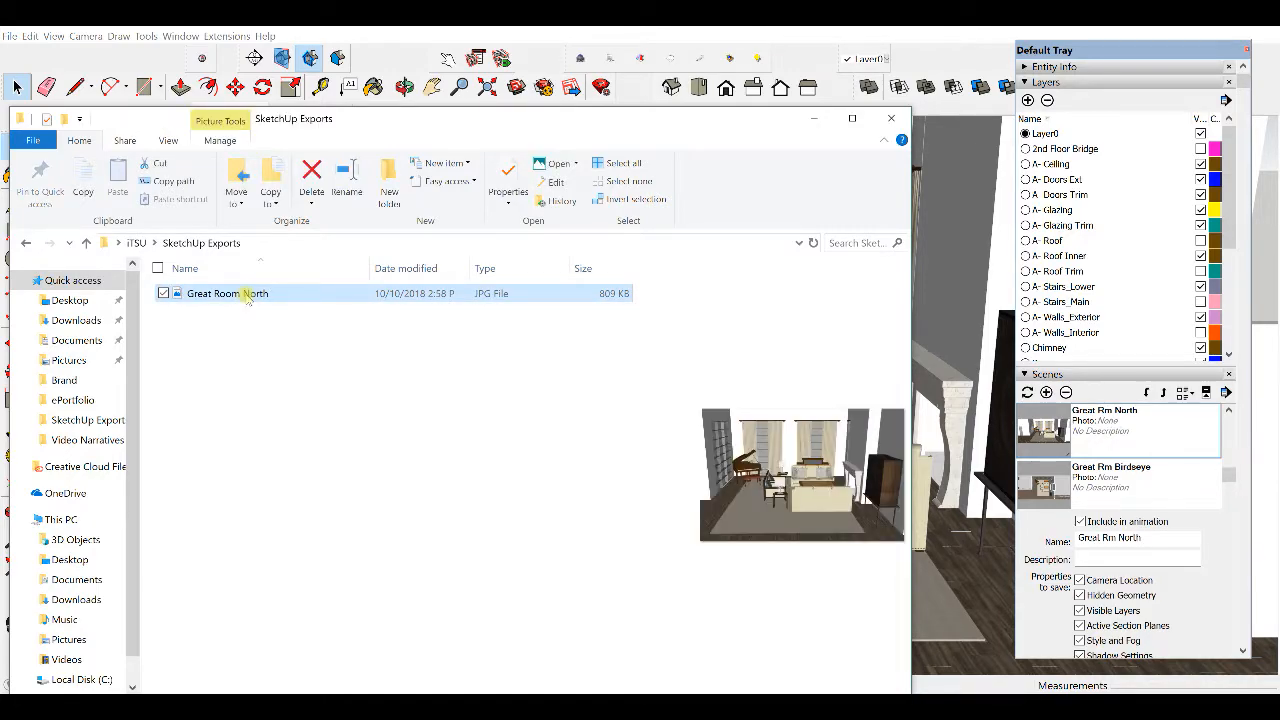
double_click(227, 293)
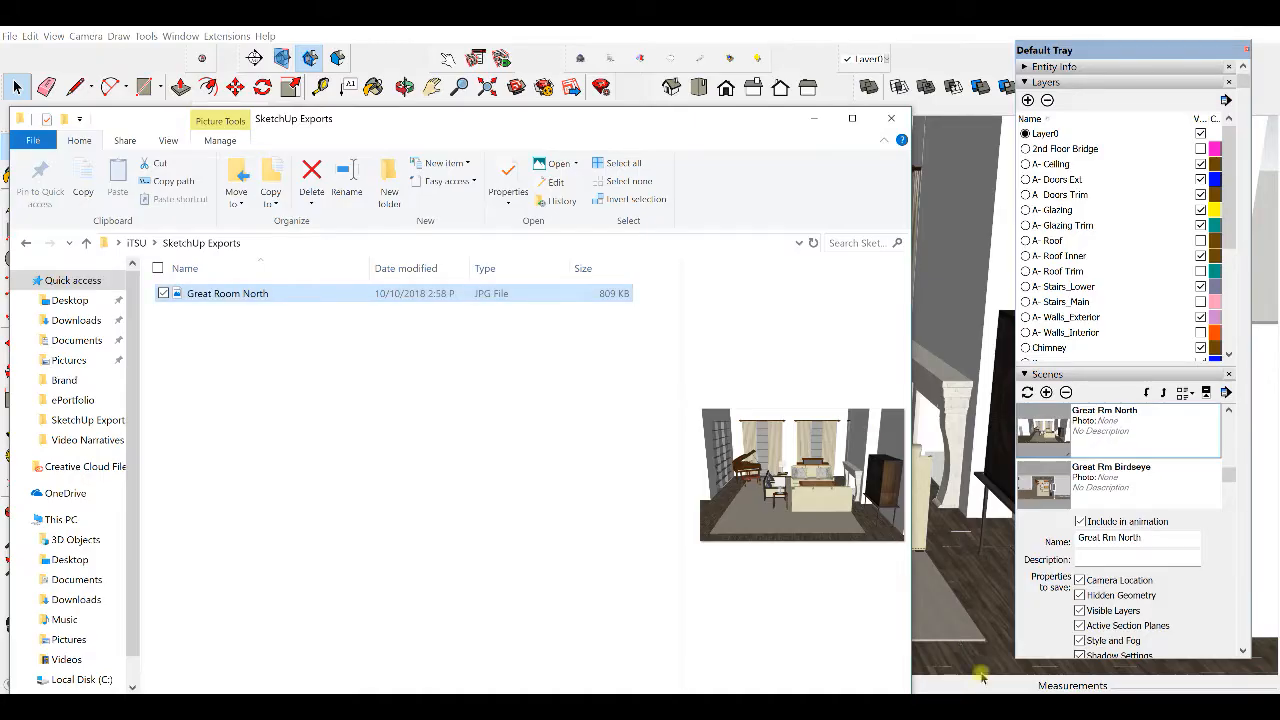
left_click(891, 118)
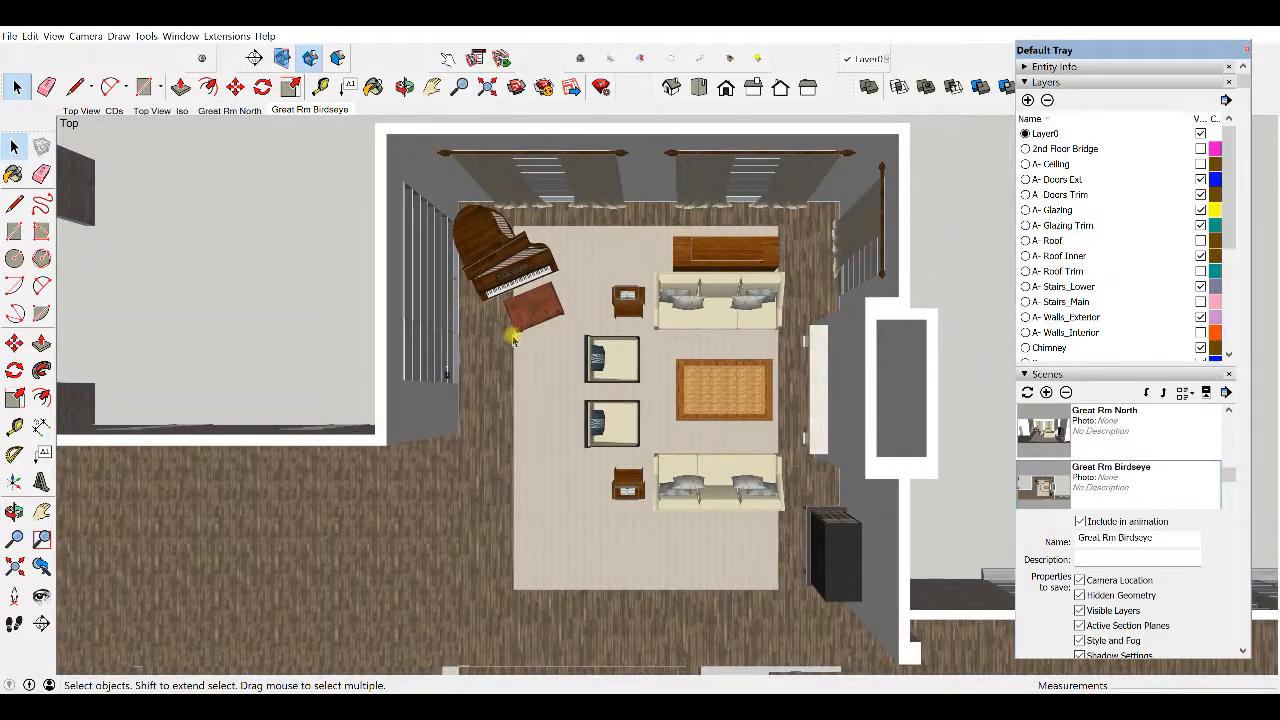
left_click(9, 36)
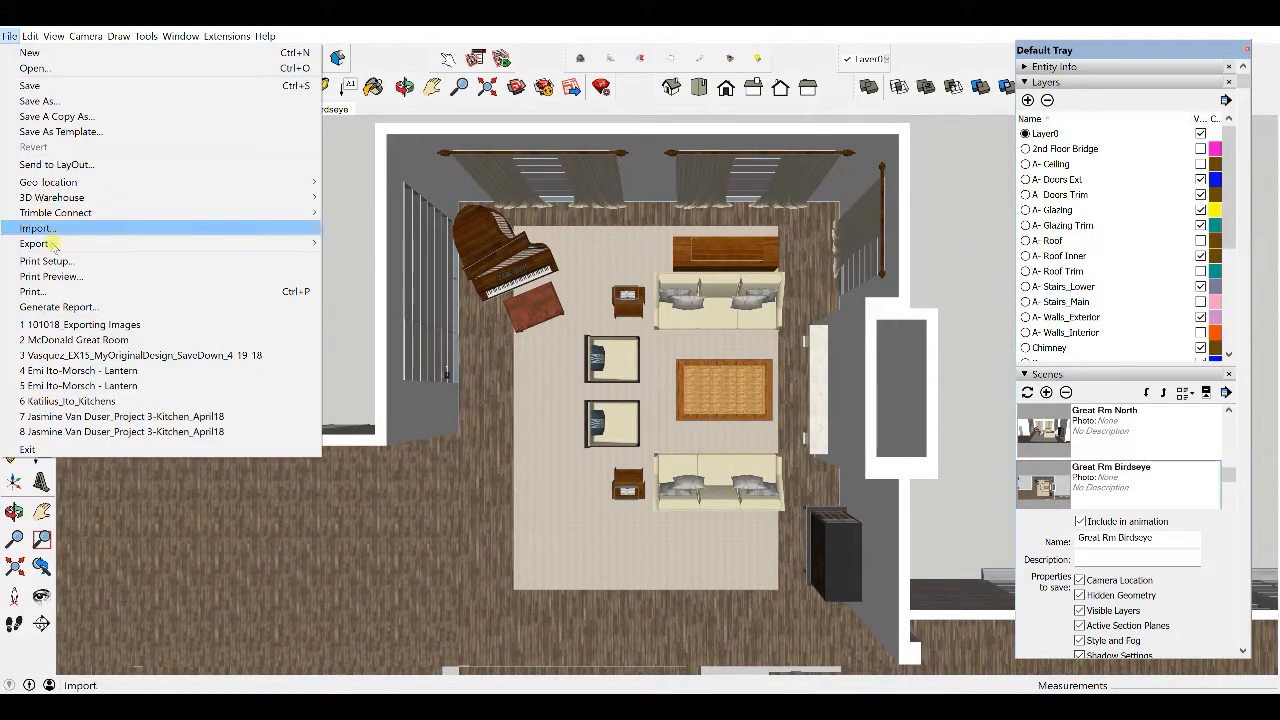